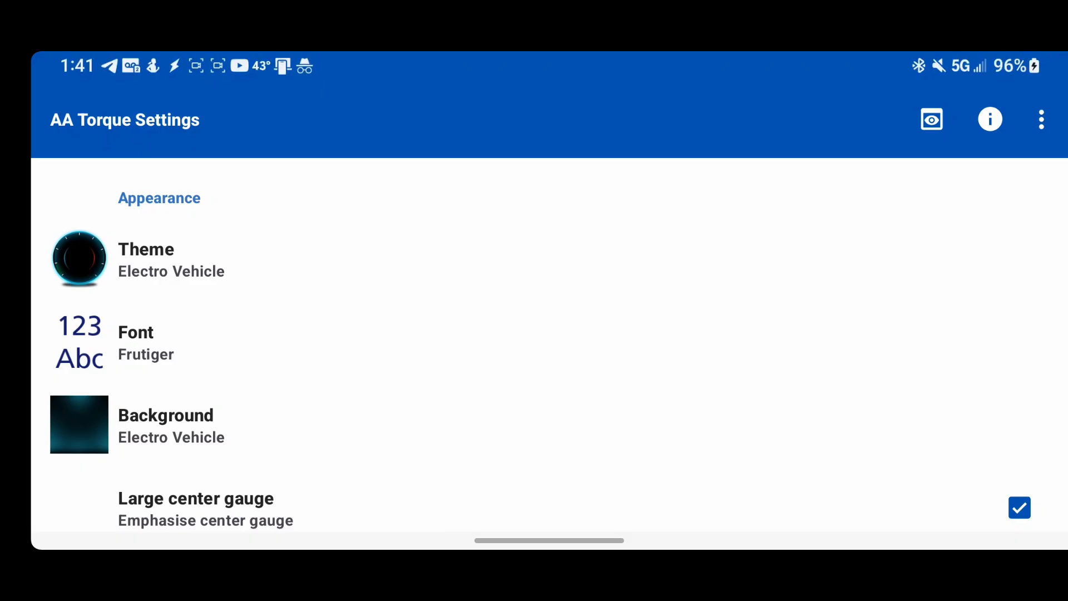
Browse the list of available gauge themes without changing the current one.
left_click(170, 259)
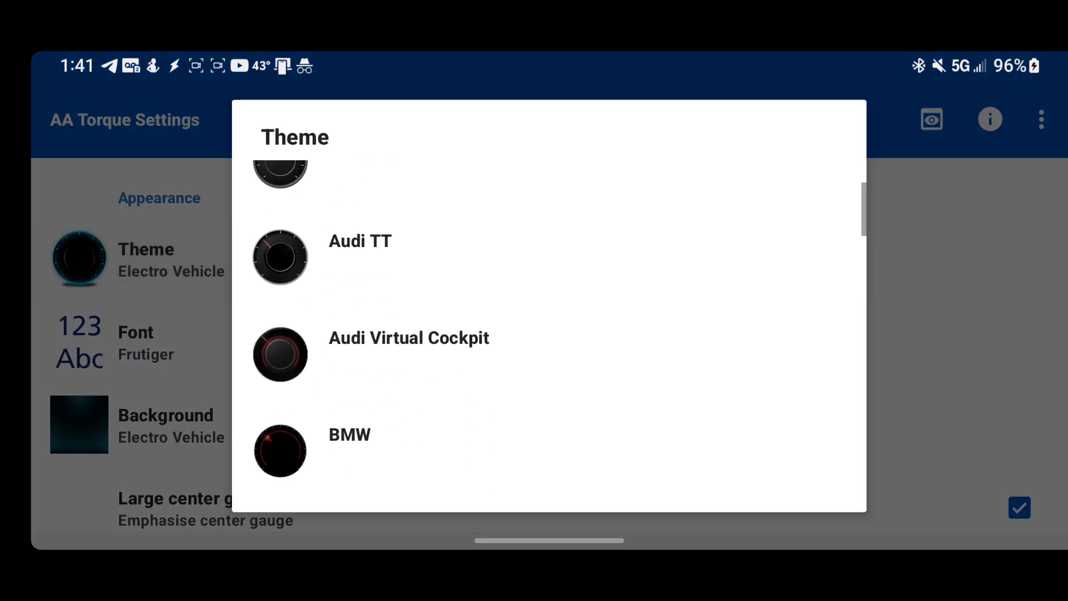
scroll("down", 3)
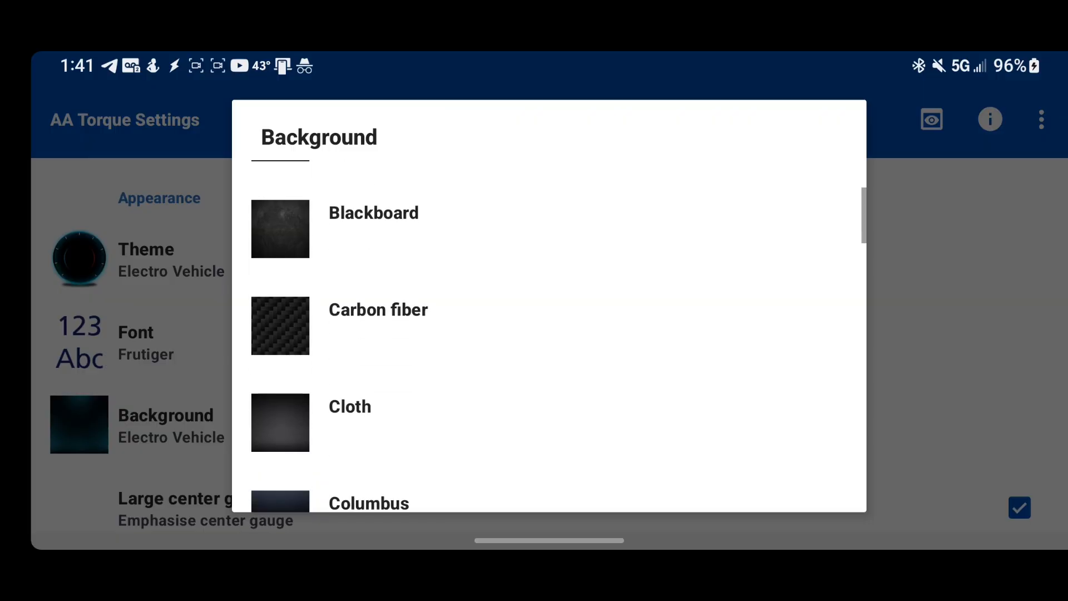
scroll("down", 3)
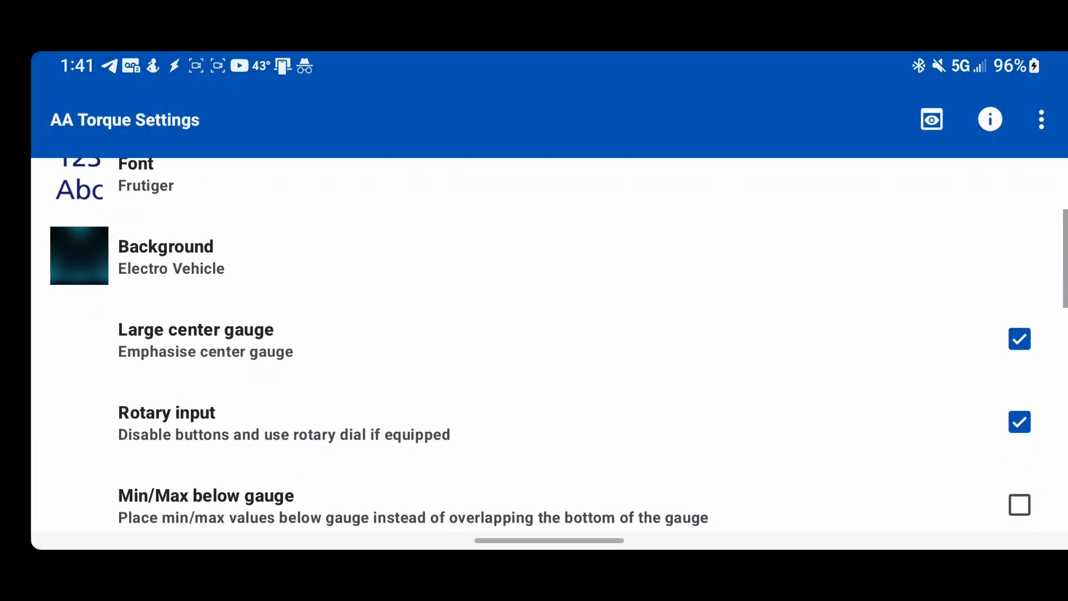
scroll("up", 3)
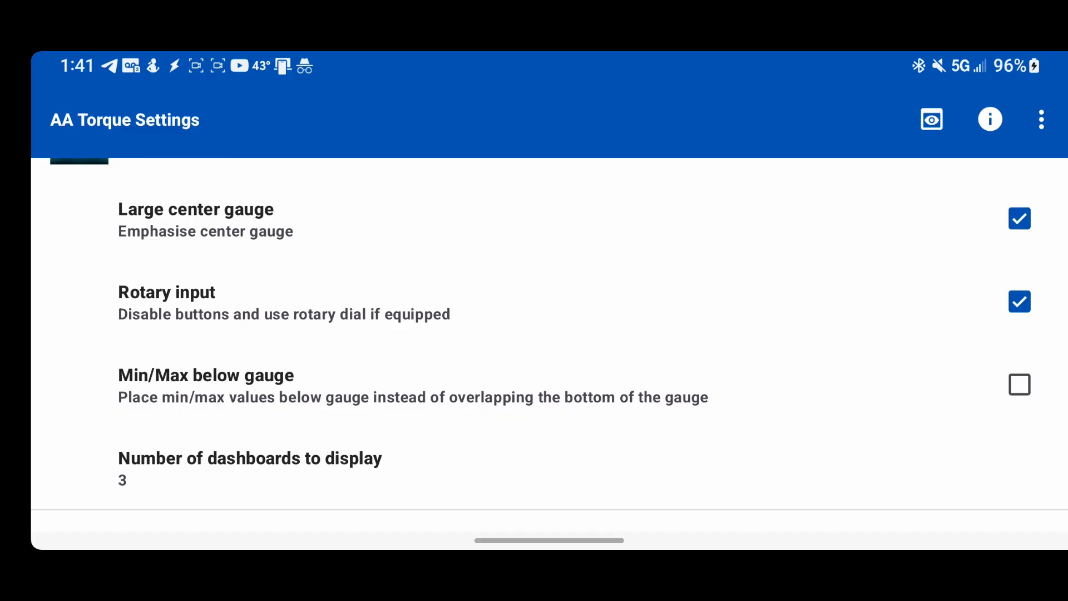
scroll("down", 3)
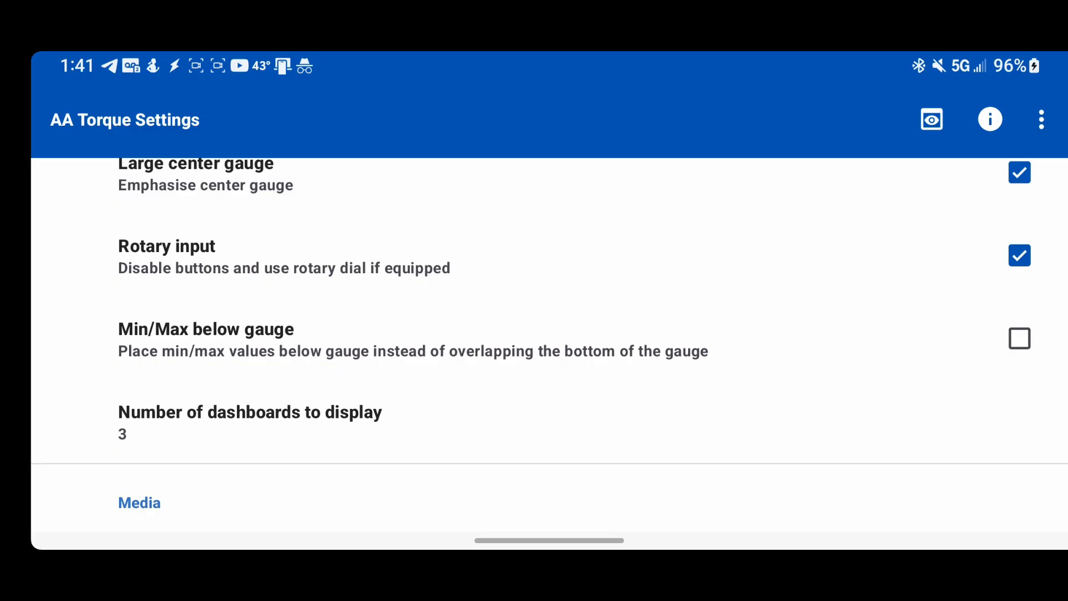
scroll("down", 3)
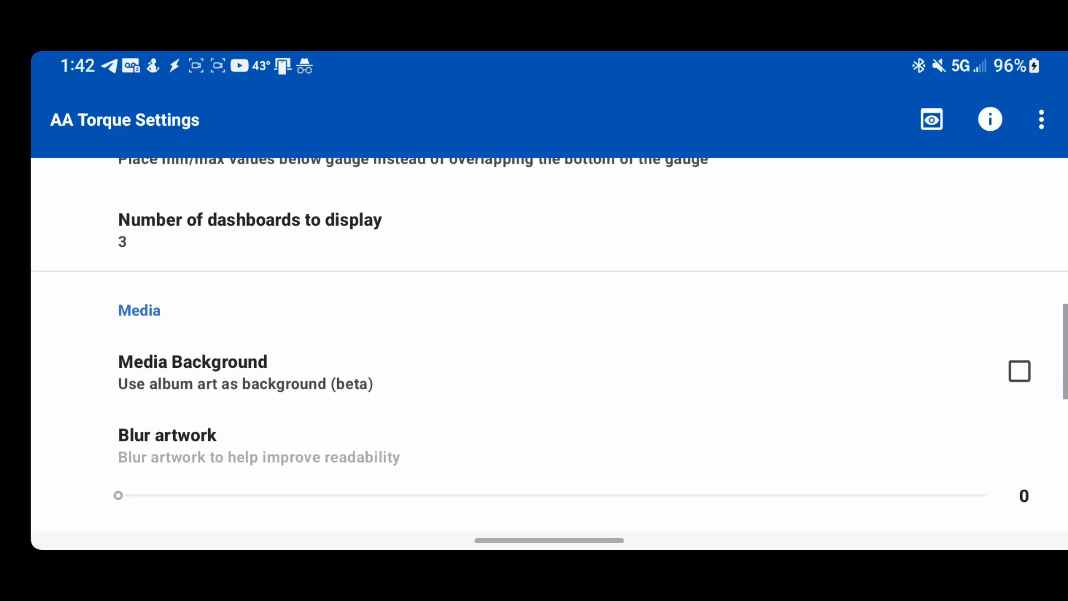
scroll("up", 3)
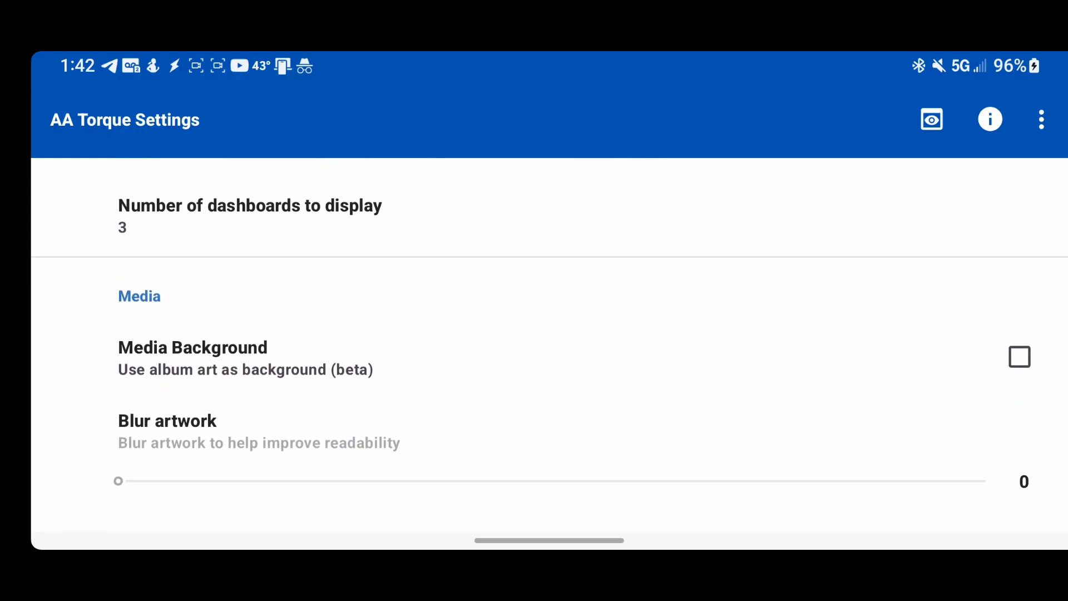
Enable Media Background album art, keeping darken artwork 48 and gauge opacity 76.
left_click(1019, 356)
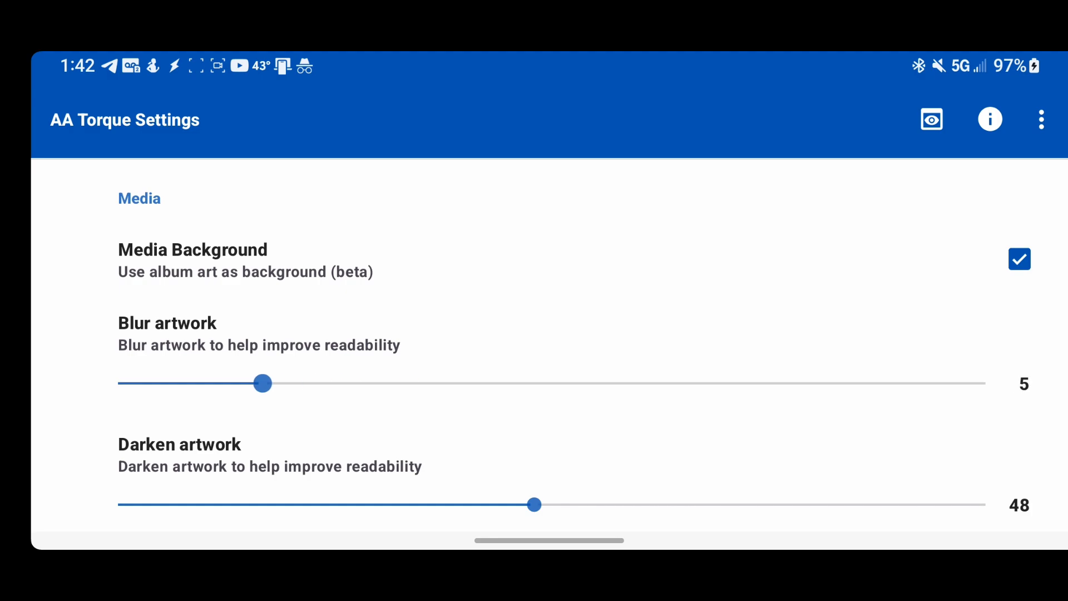
scroll("down", 3)
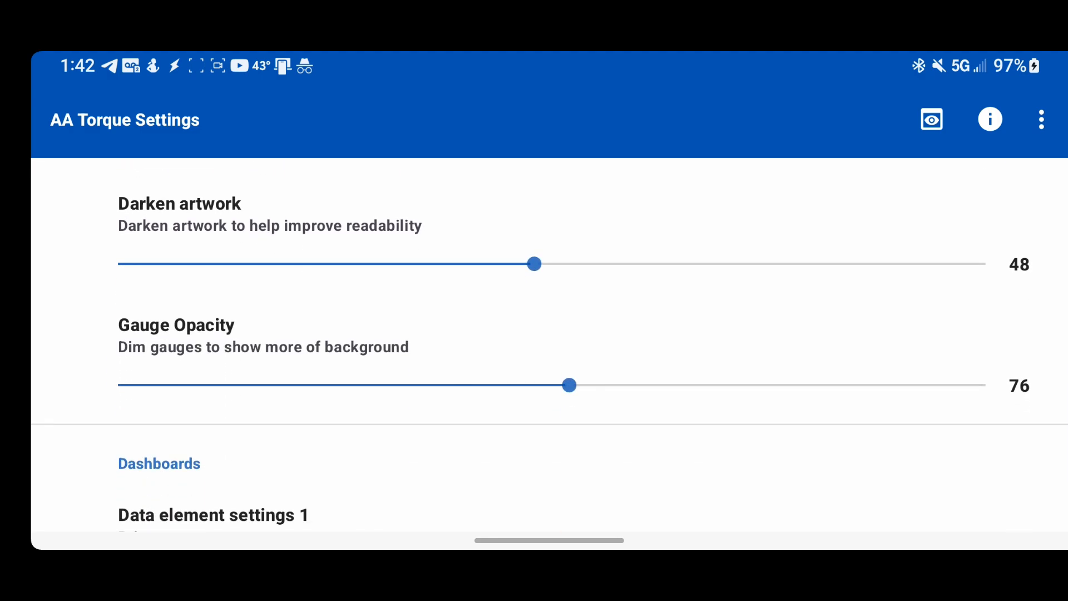
scroll("up", 3)
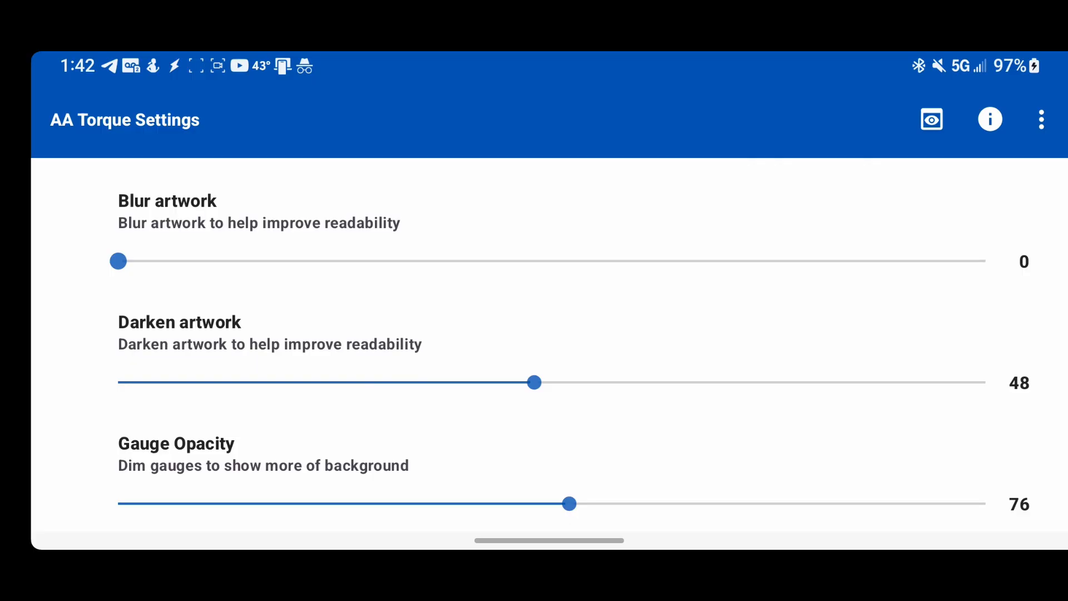
scroll("down", 3)
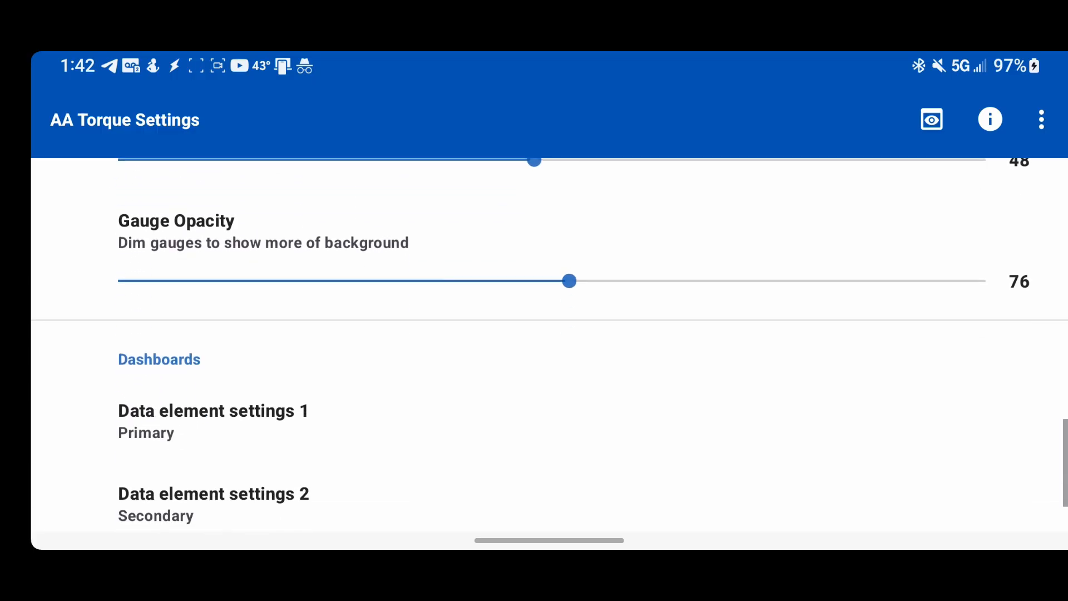
scroll("up", 3)
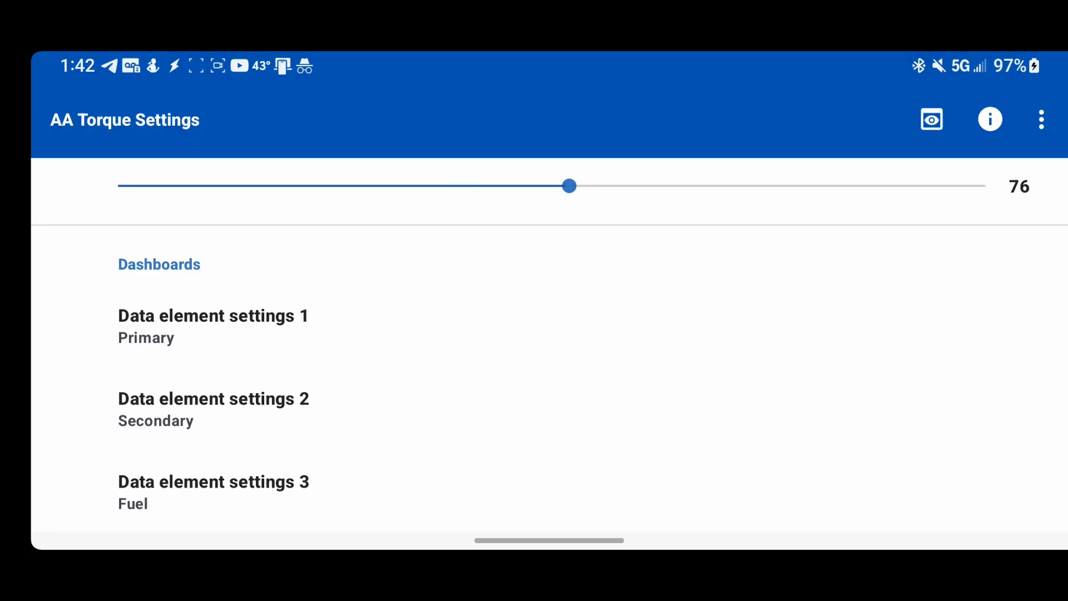
Go into Data element settings 1 (Primary) to edit the left gauge.
left_click(212, 315)
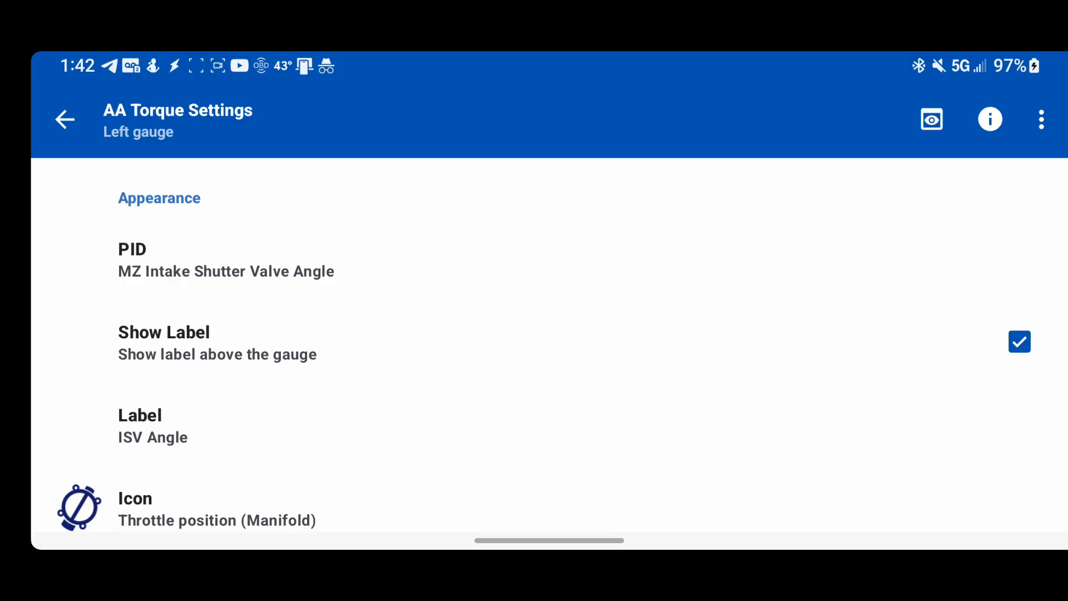
left_click(226, 260)
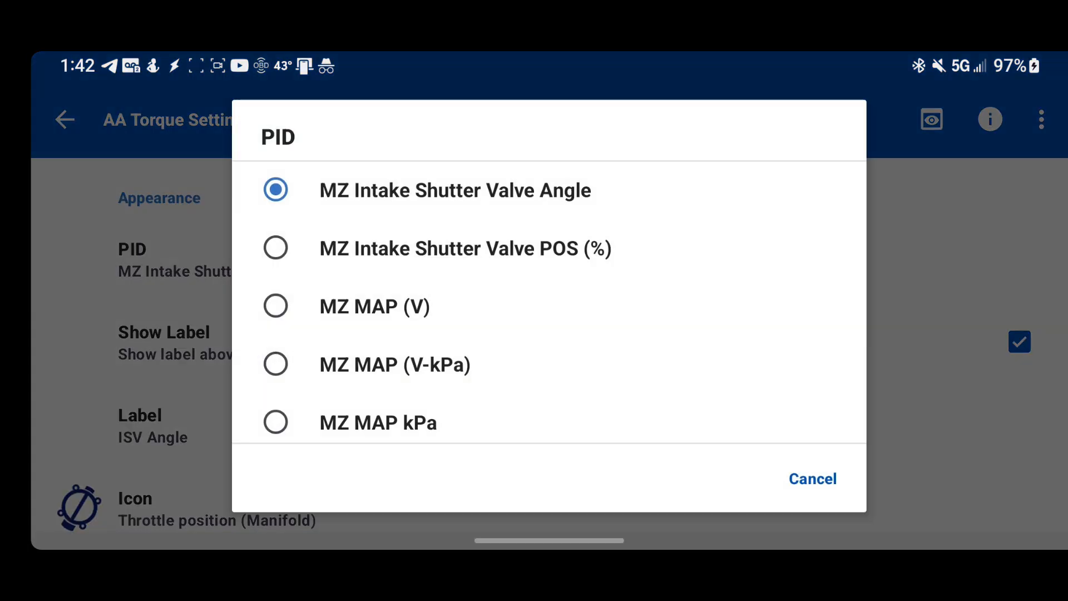
scroll("down", 3)
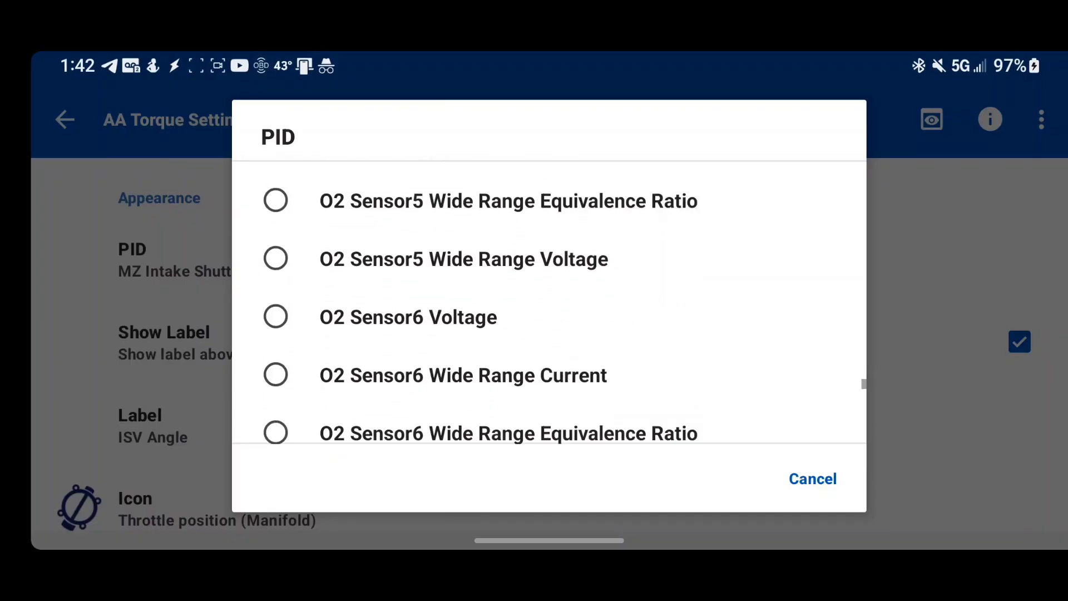
scroll("up", 3)
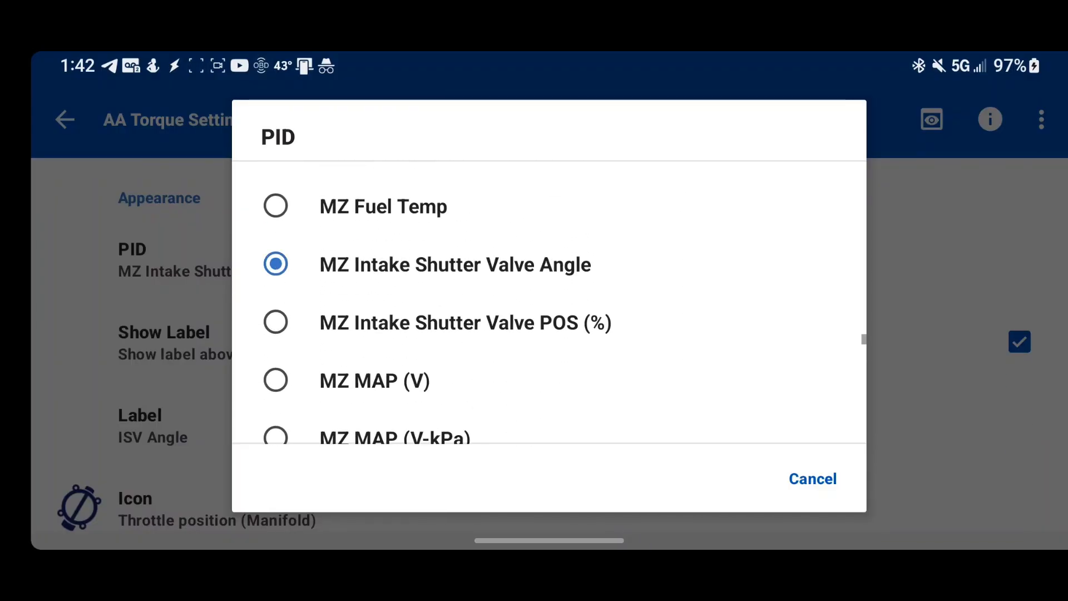
scroll("down", 3)
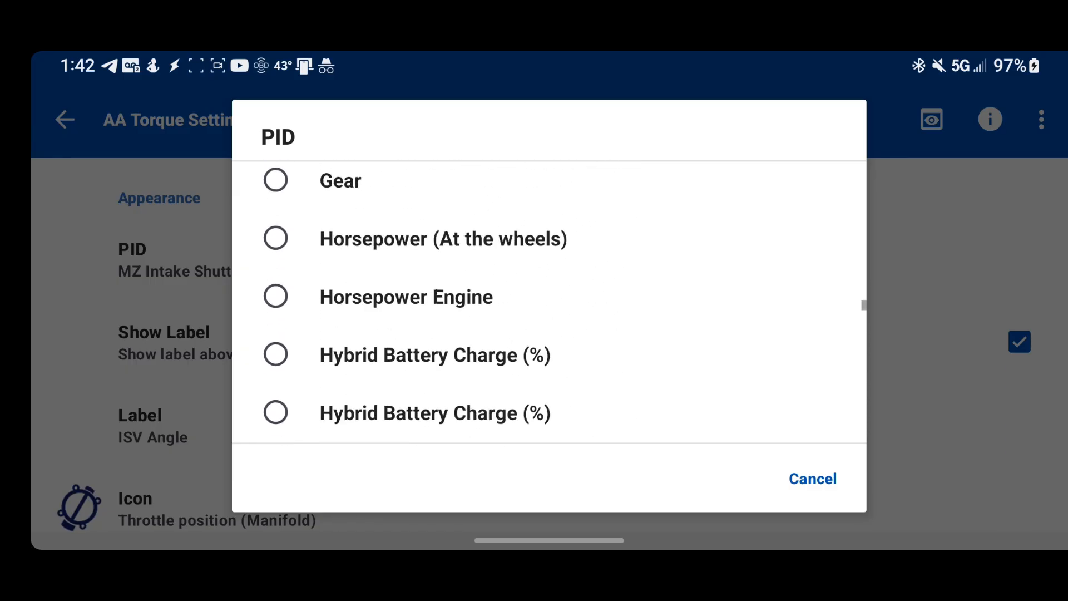
left_click(812, 478)
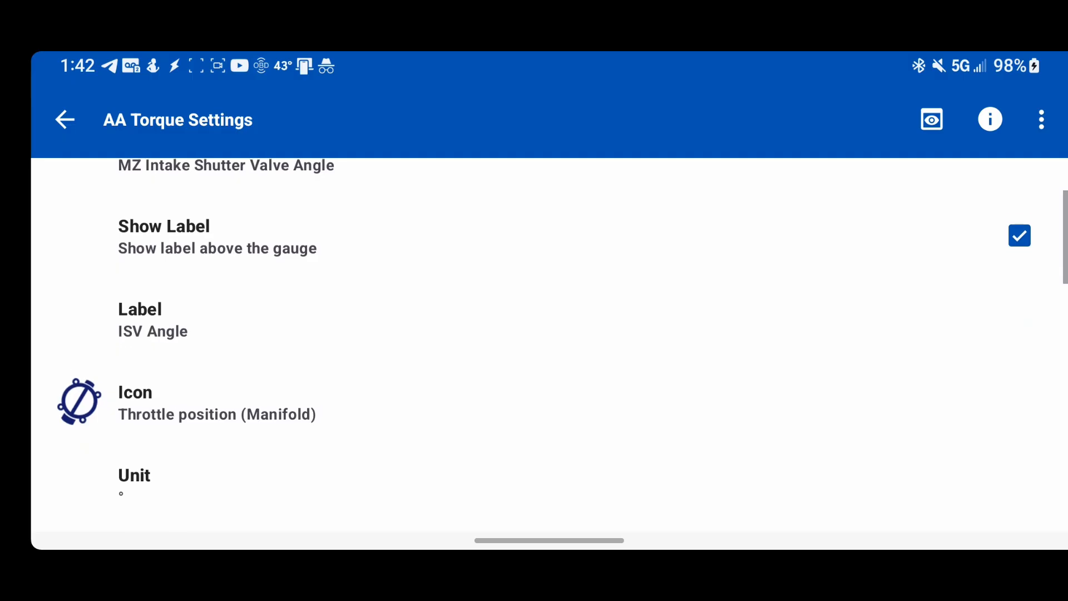
scroll("up", 3)
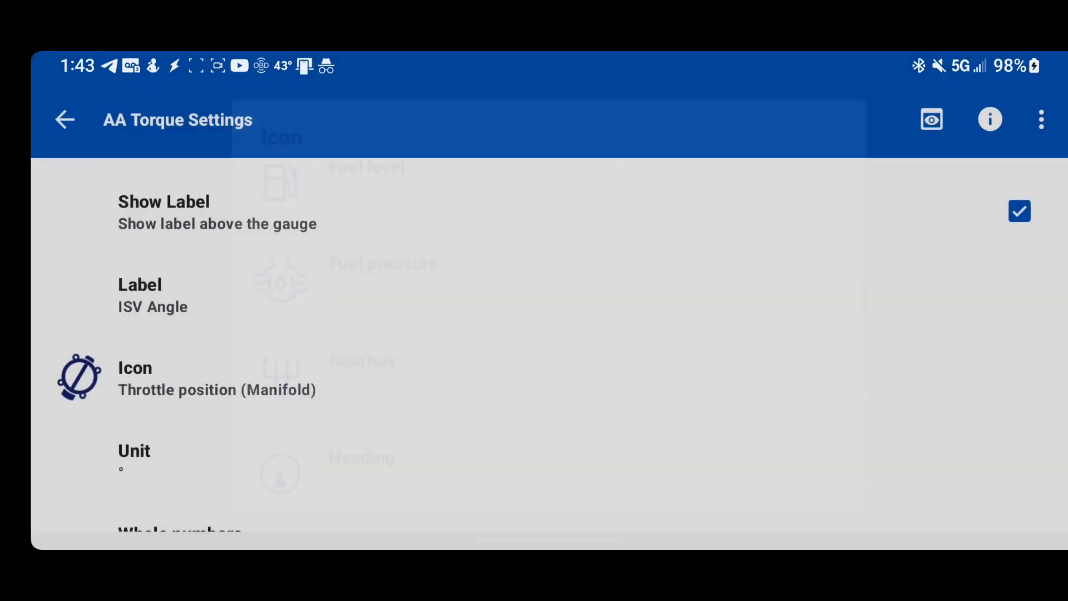
scroll("down", 3)
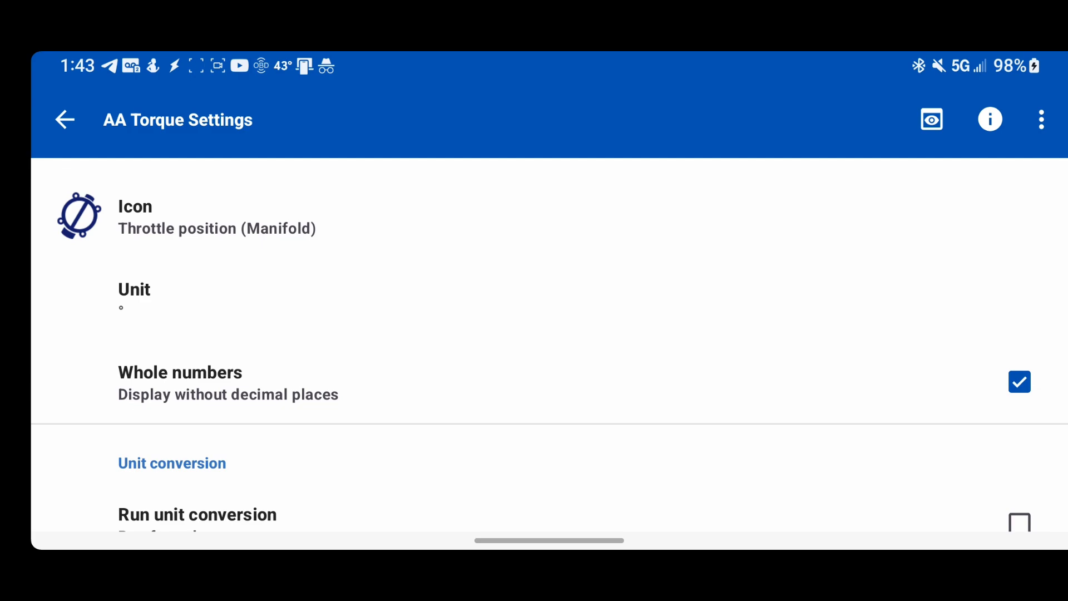
scroll("down", 3)
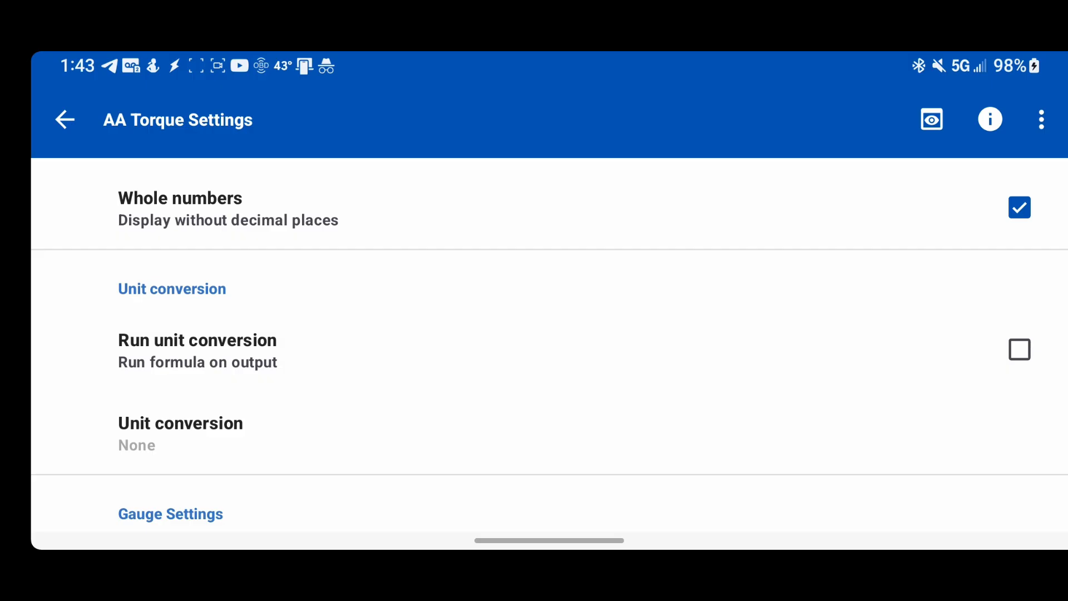
Enable unit conversion and try the Boolean Logic formula from the Formulas list.
left_click(1020, 349)
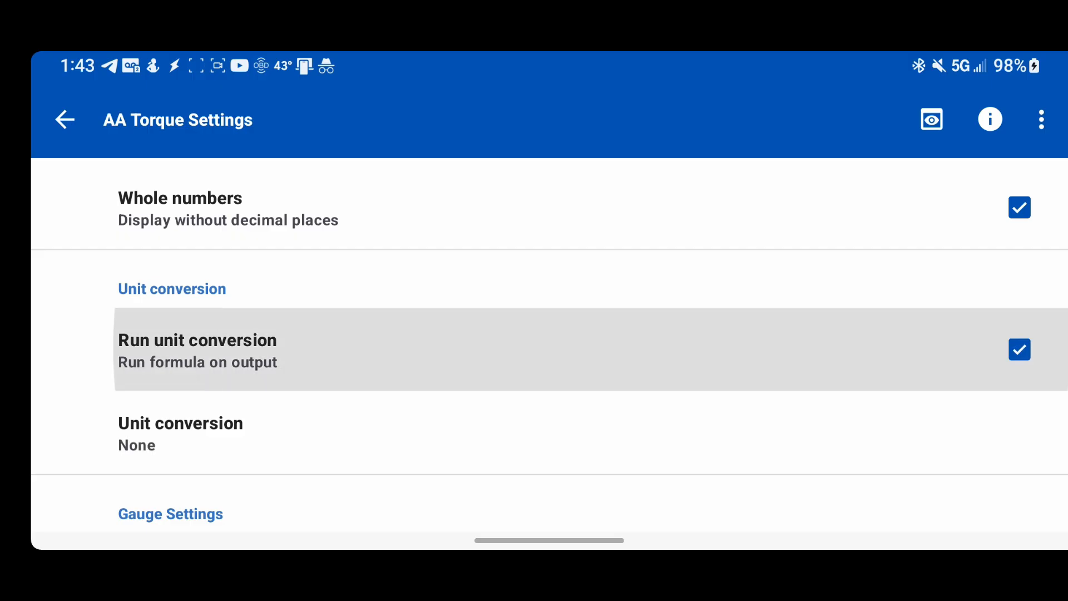
left_click(180, 434)
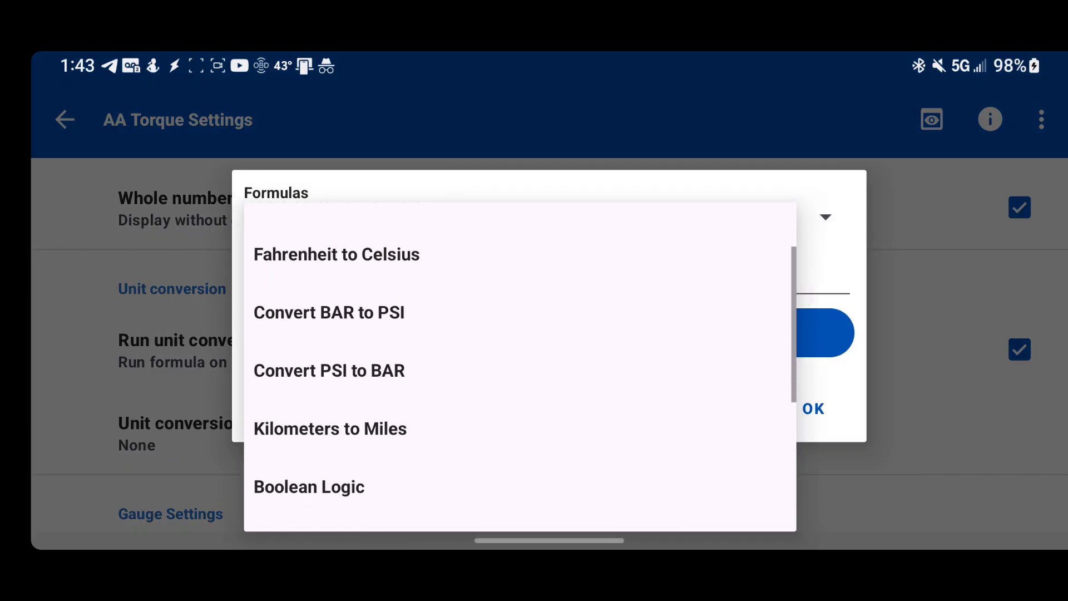
scroll("down", 3)
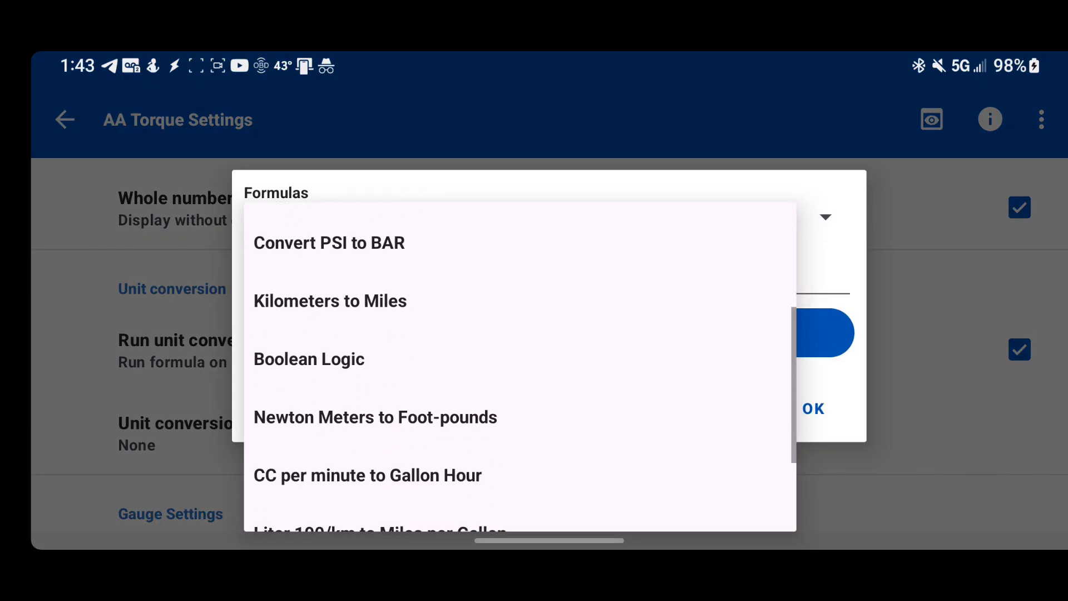
scroll("up", 3)
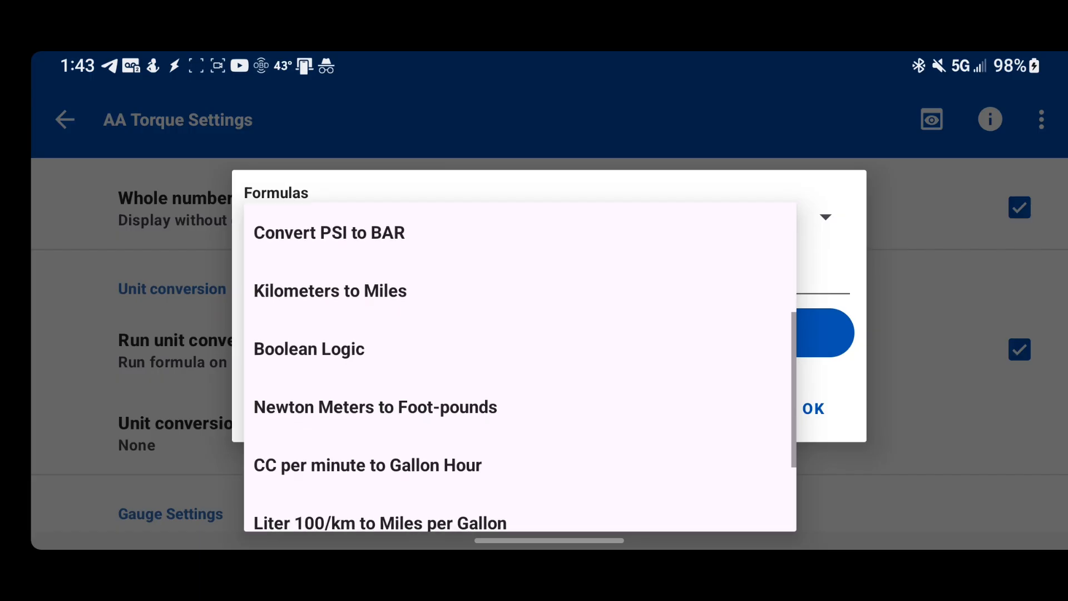
scroll("down", 3)
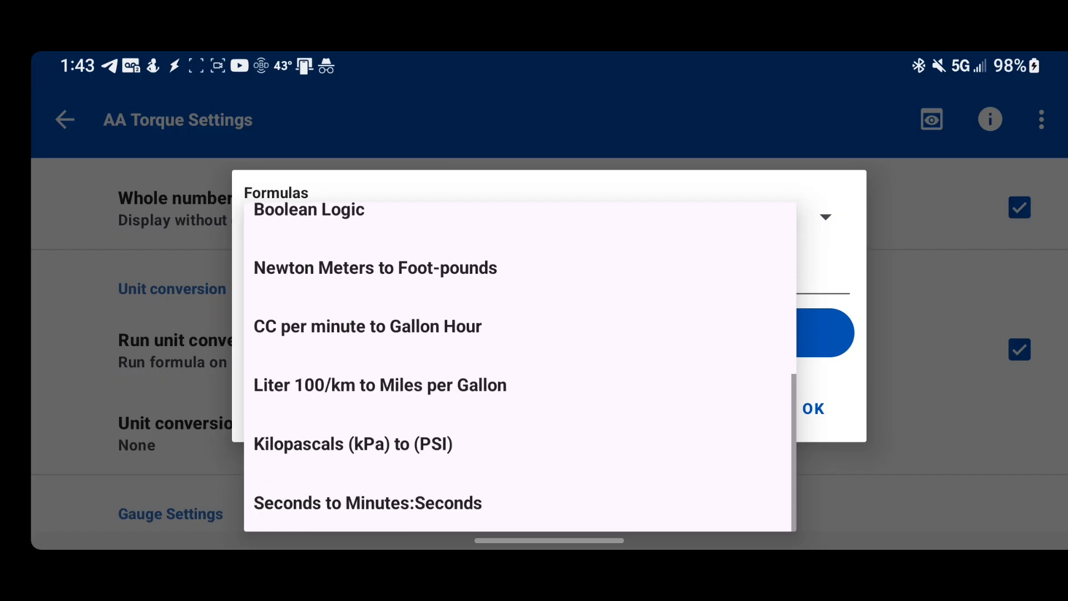
scroll("down", 3)
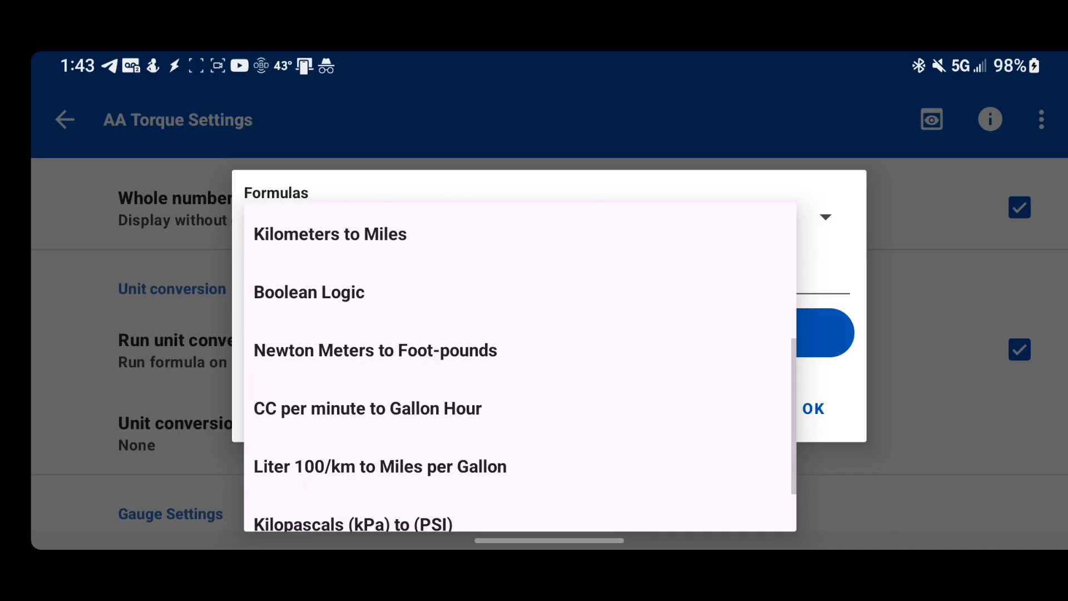
left_click(308, 292)
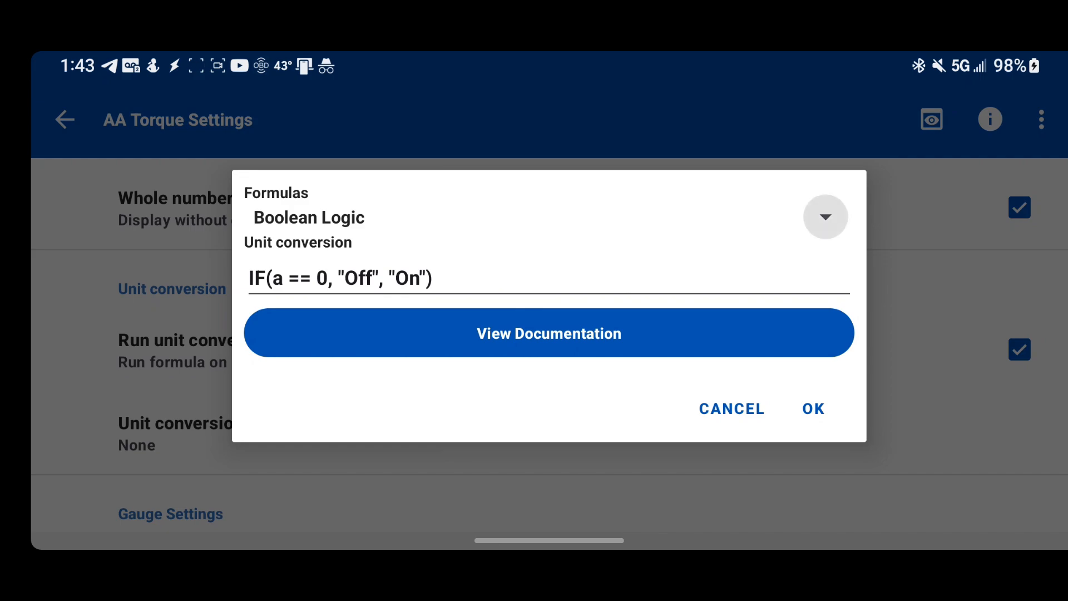
Cancel the formula choice and switch Run unit conversion back off, keeping degrees.
left_click(825, 217)
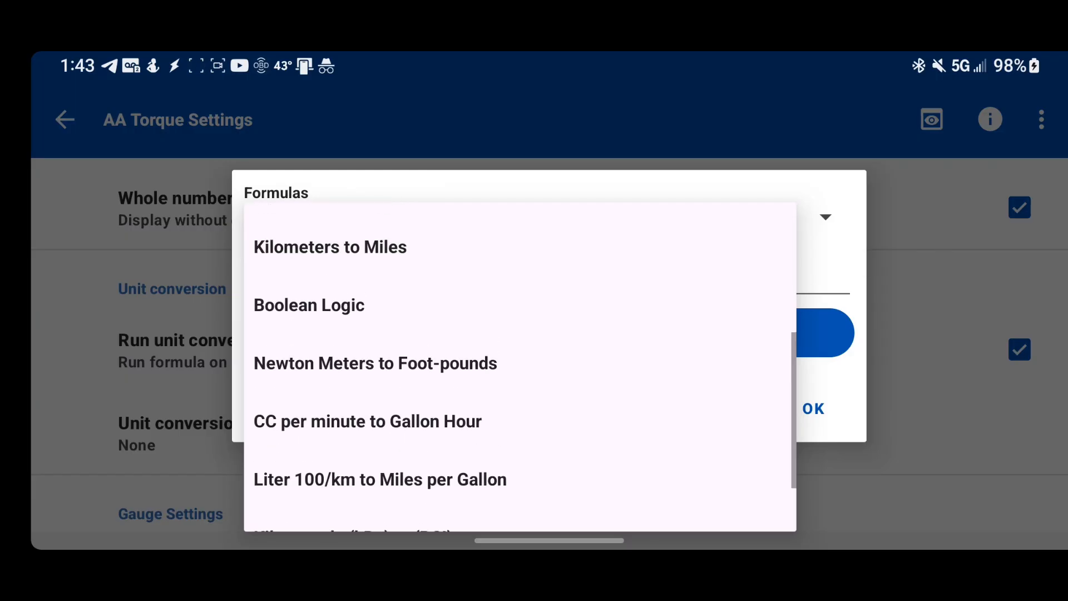
left_click(309, 304)
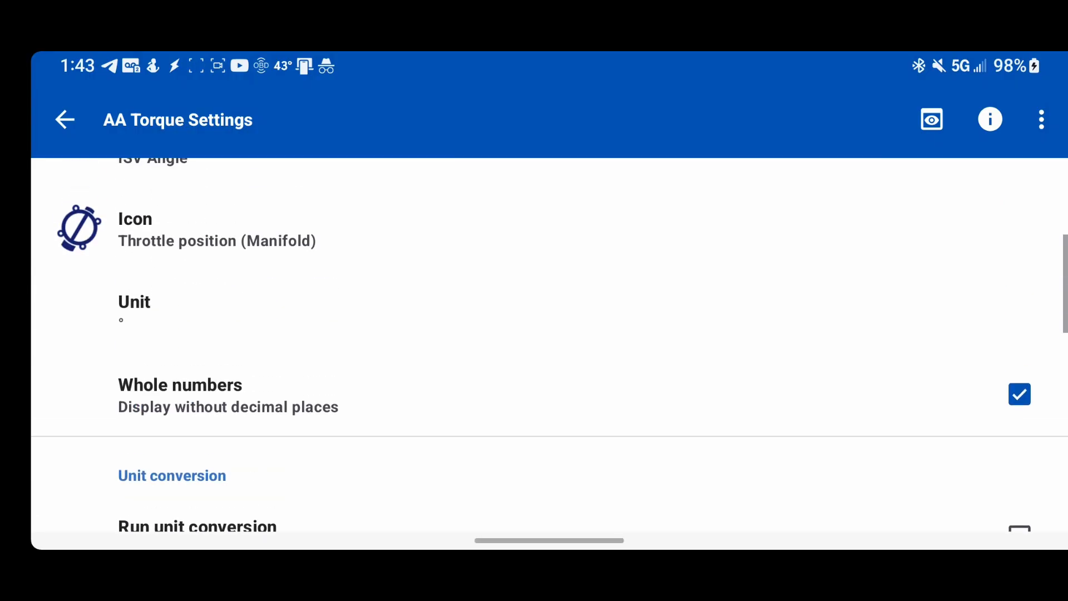
Set the chart line colour to a purple hue and confirm it.
scroll("up", 3)
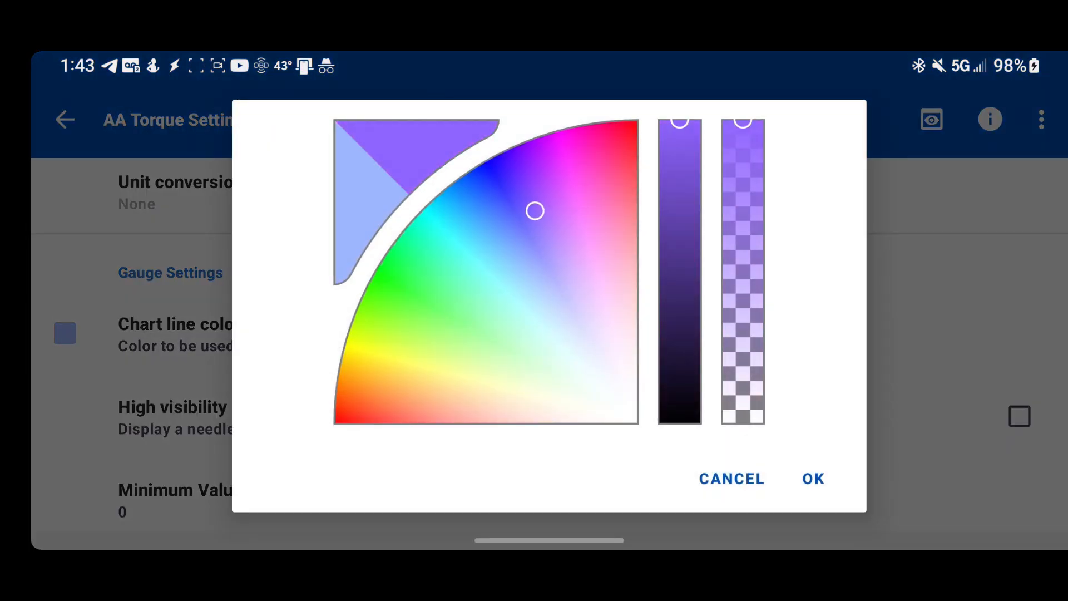
left_click(813, 478)
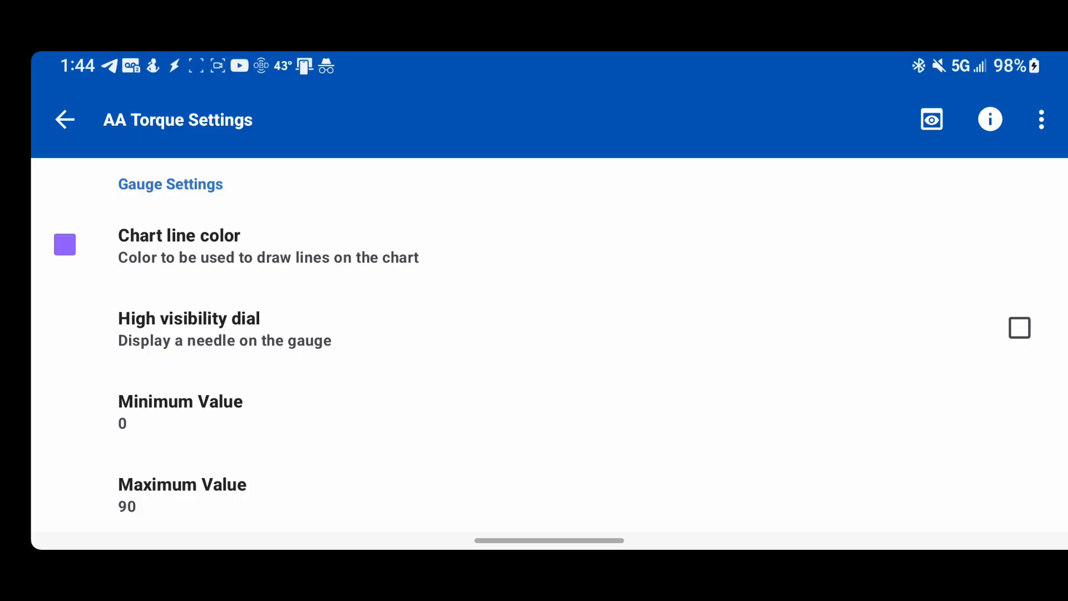
scroll("up", 3)
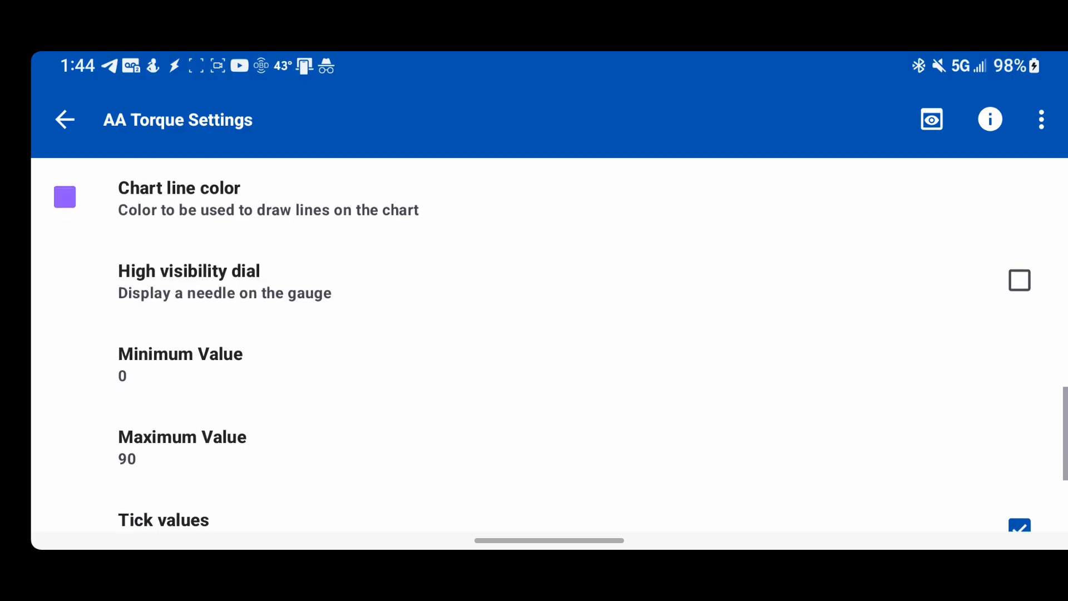
scroll("up", 3)
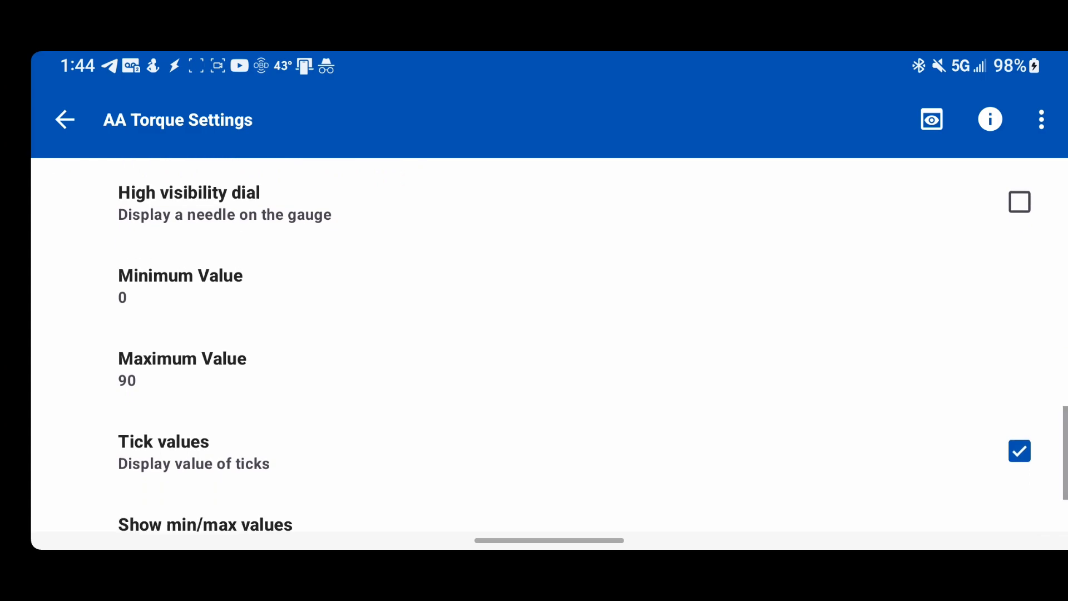
scroll("down", 3)
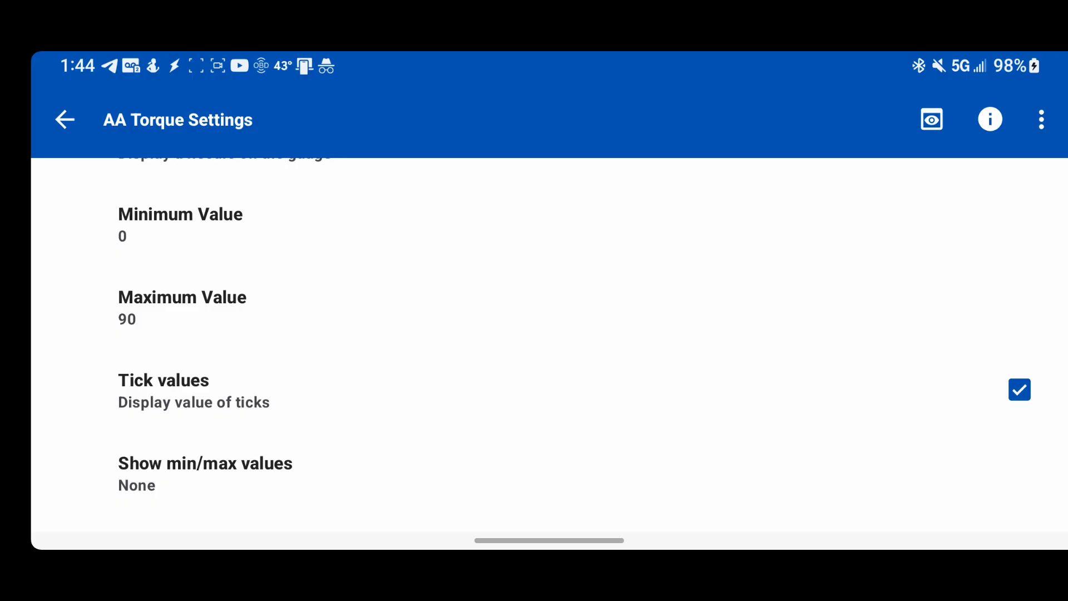
scroll("up", 3)
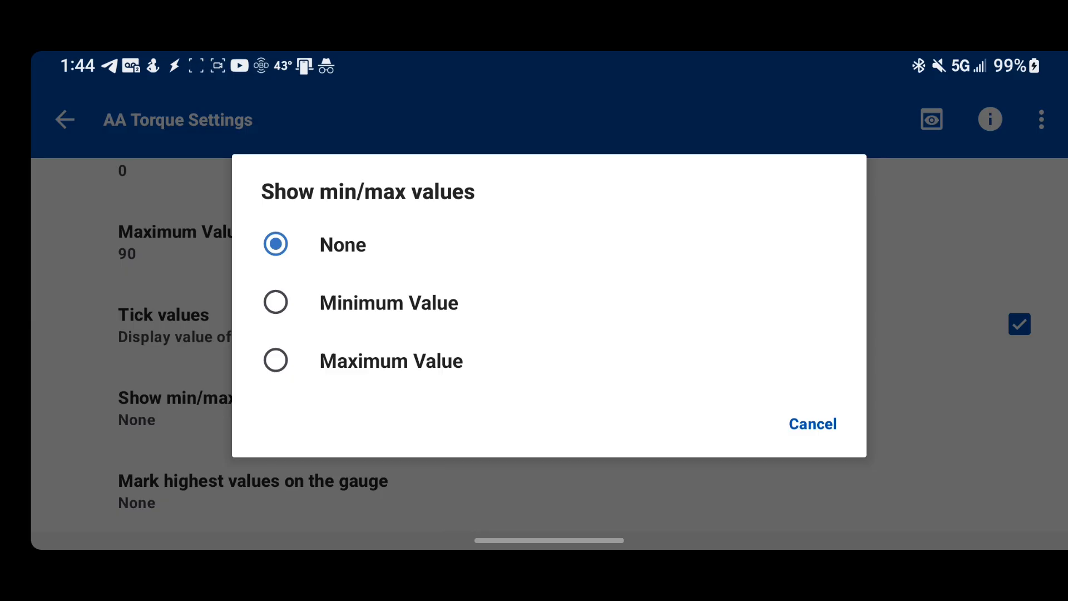
left_click(811, 424)
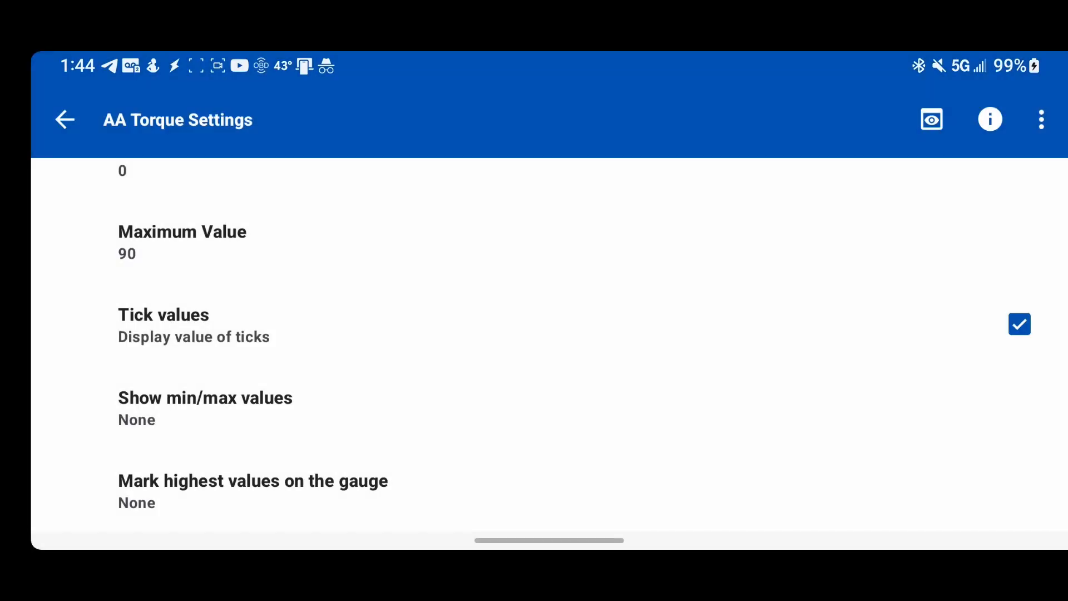
left_click(252, 491)
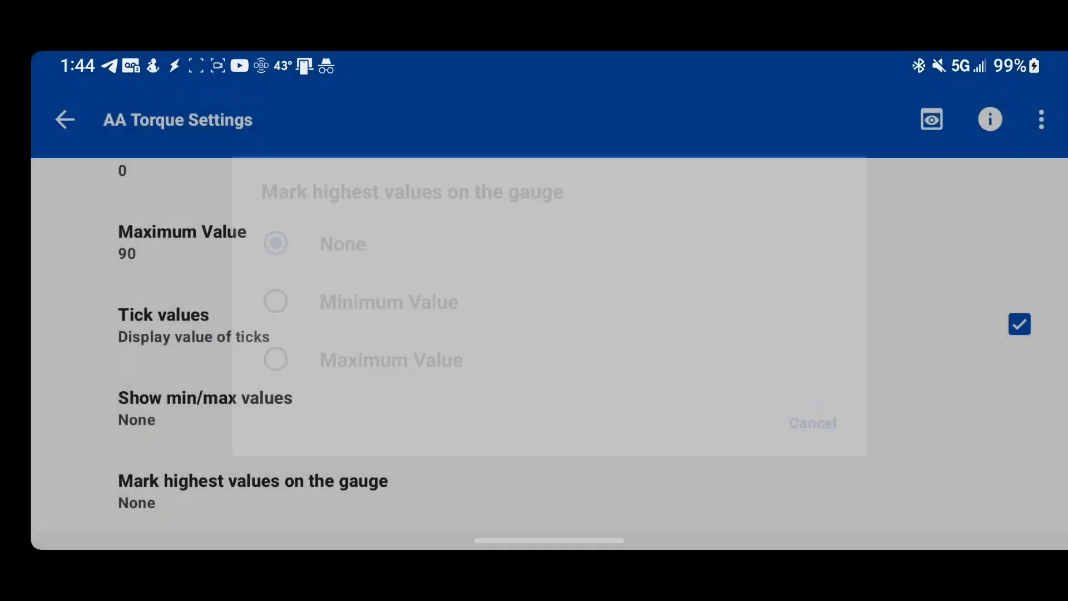
left_click(811, 422)
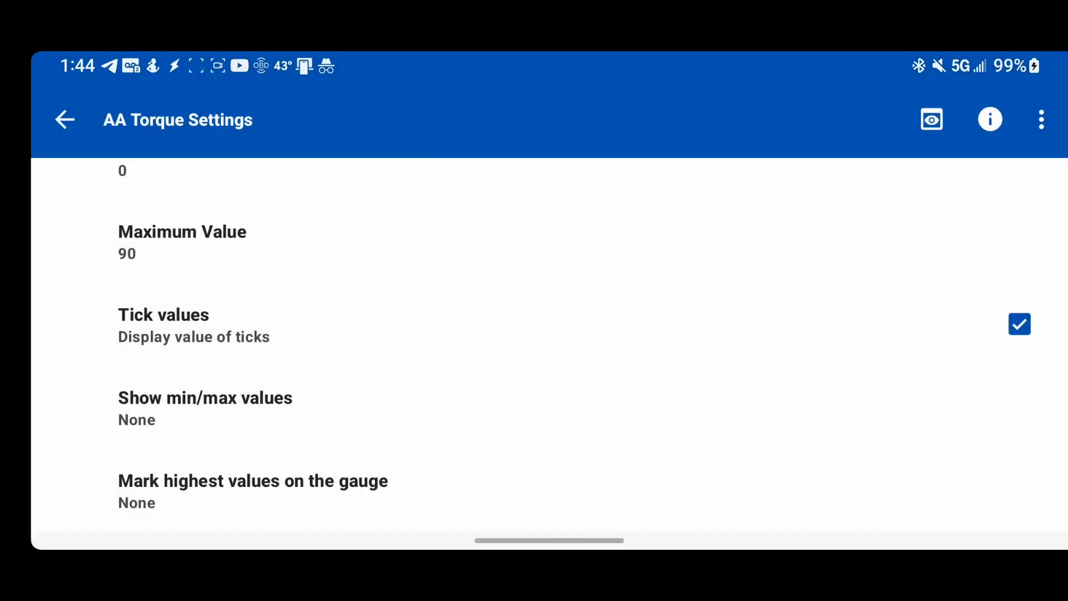
left_click(64, 119)
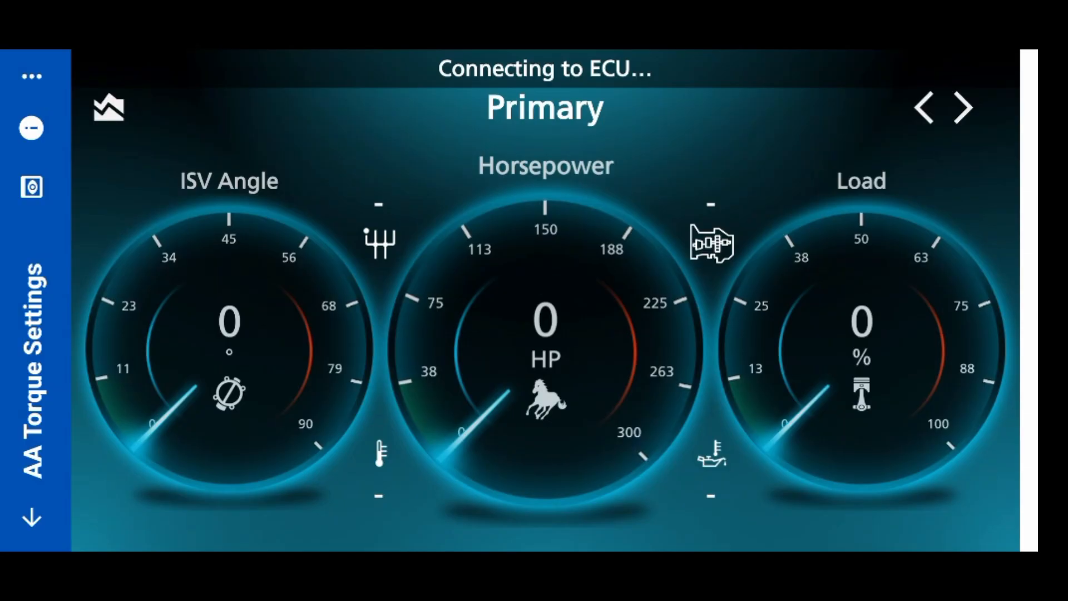
Move the phone preview from the Primary to the Secondary dashboard and return to the theme picker.
left_click(961, 108)
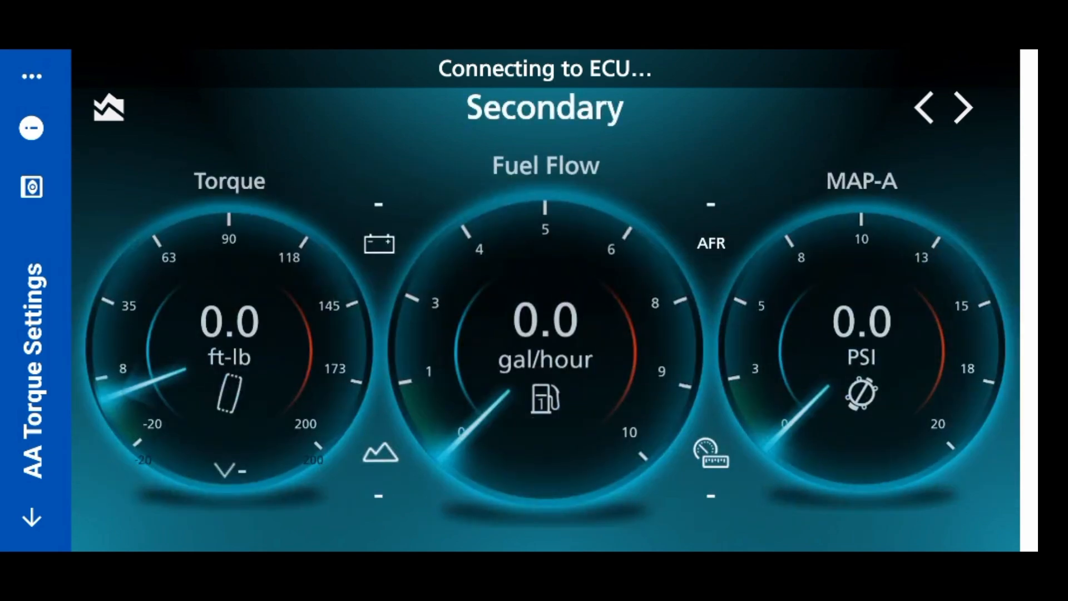
left_click(922, 109)
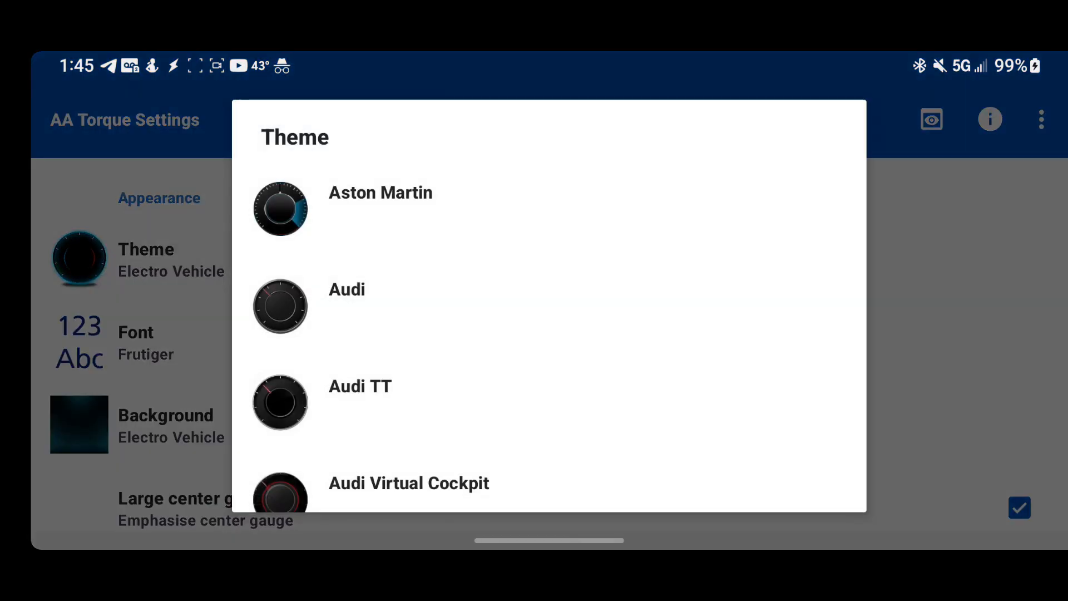
Select the Aston Martin theme, check the Primary dashboard preview, and return to settings.
left_click(380, 192)
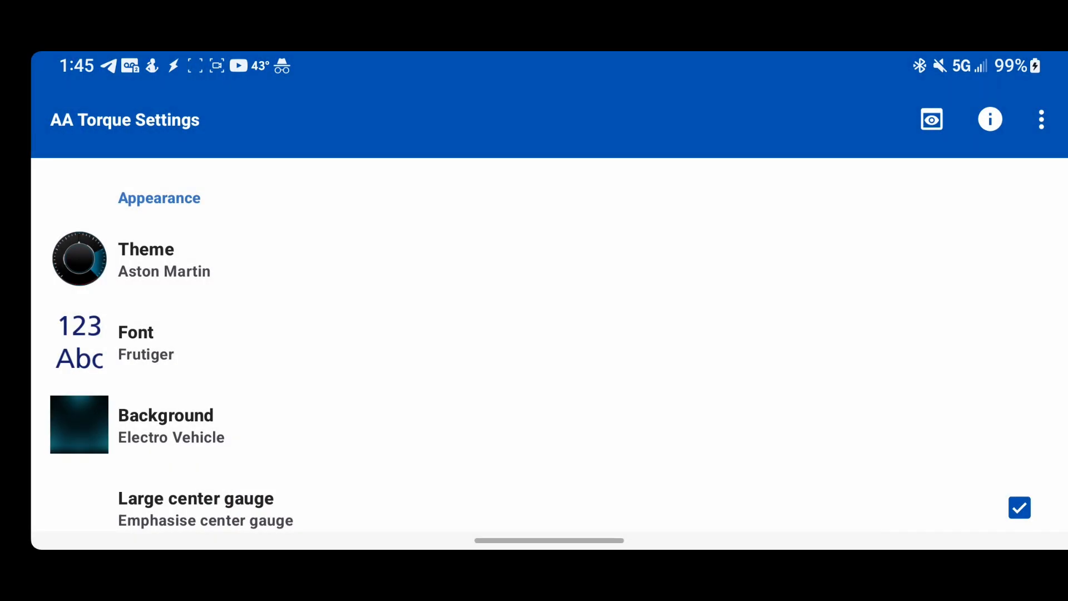
left_click(932, 119)
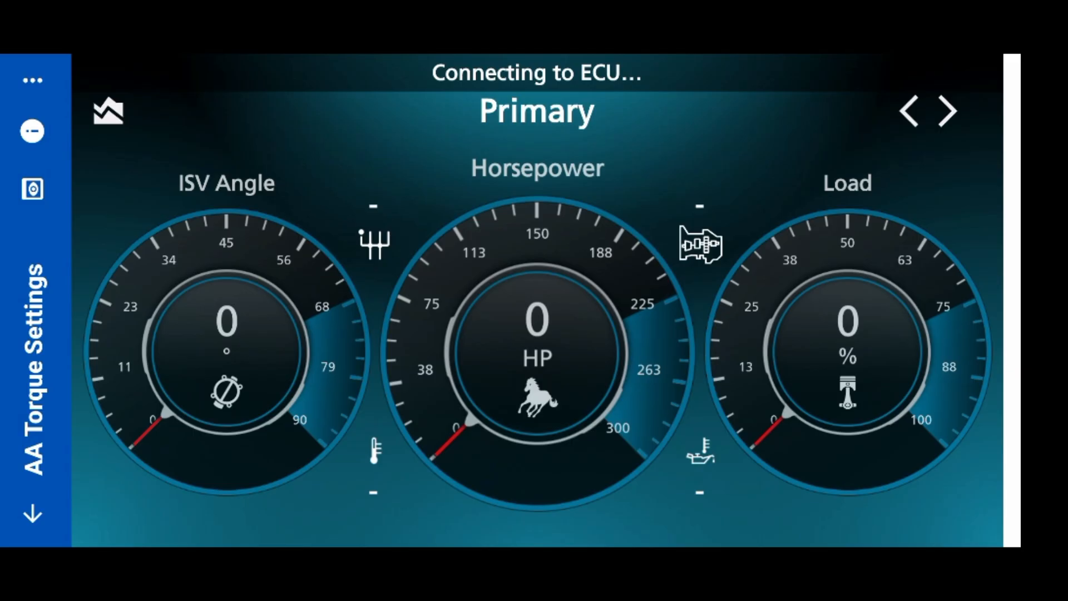
left_click(946, 111)
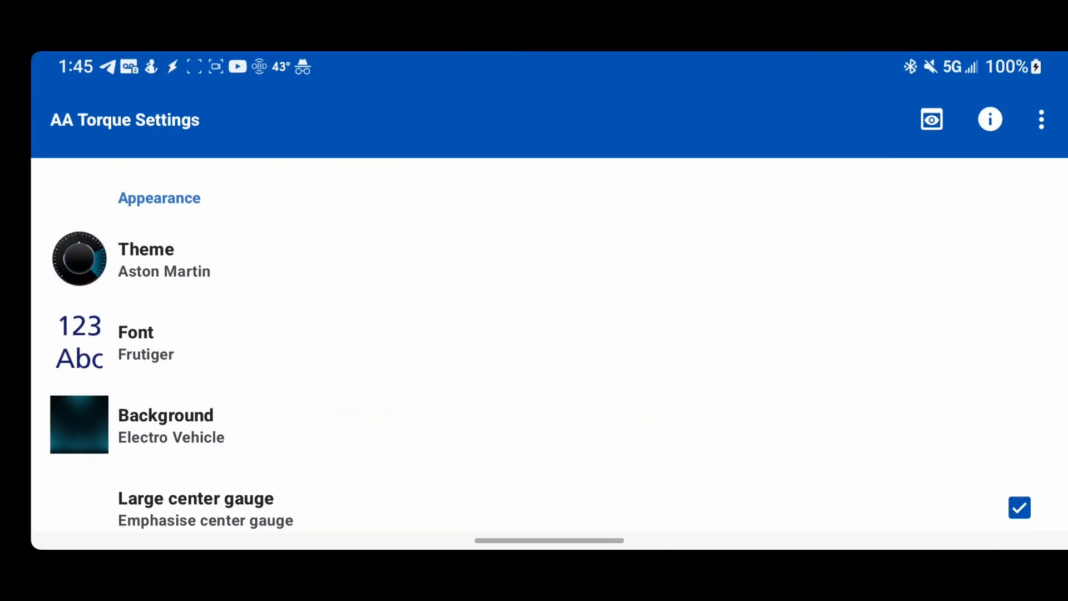
scroll("down", 3)
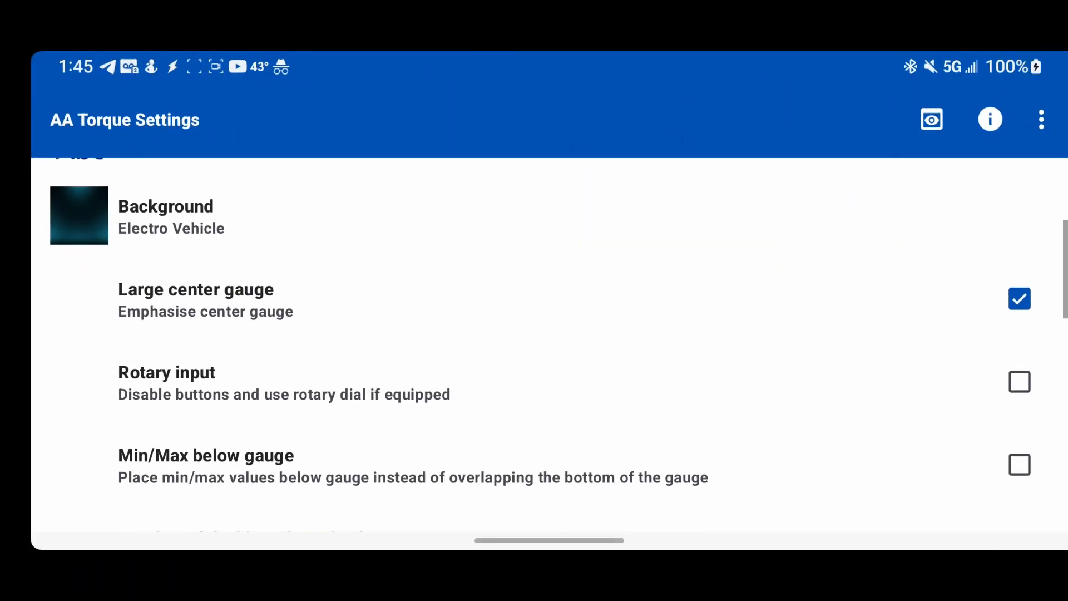
scroll("up", 3)
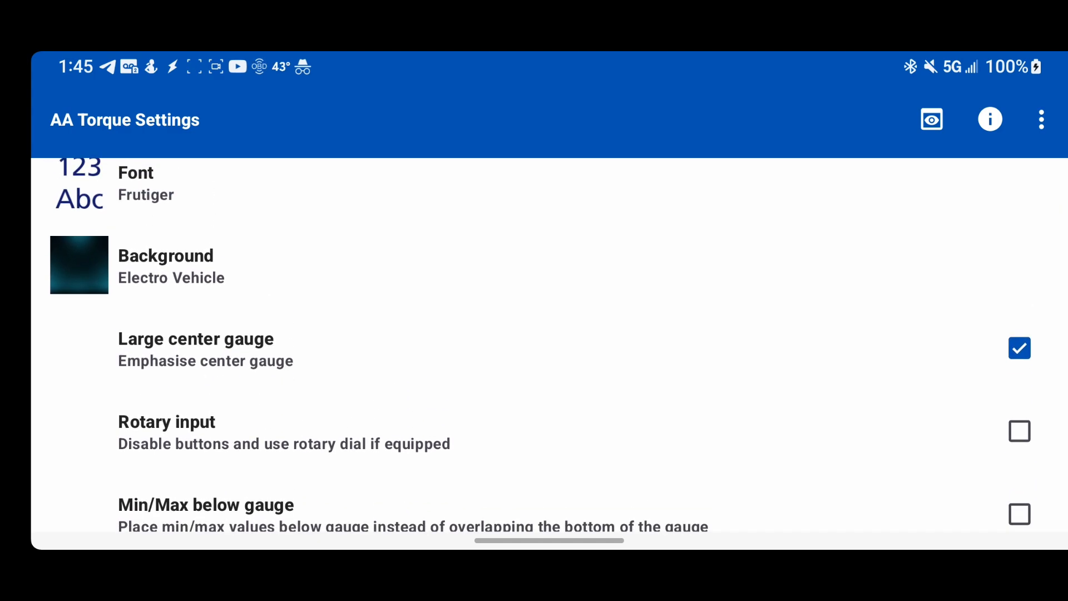
left_click(1042, 119)
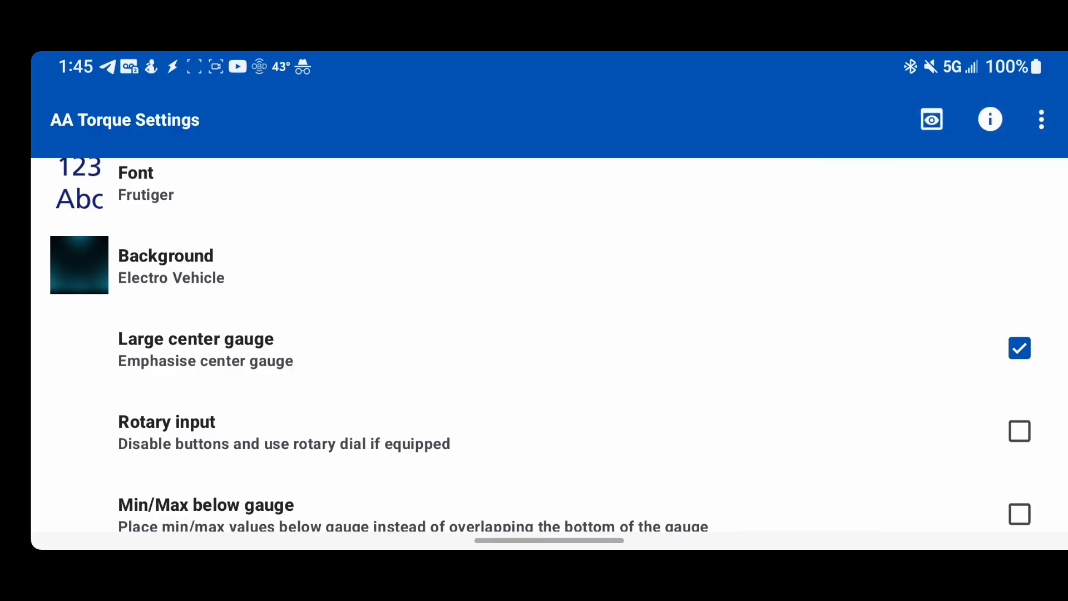
scroll("down", 3)
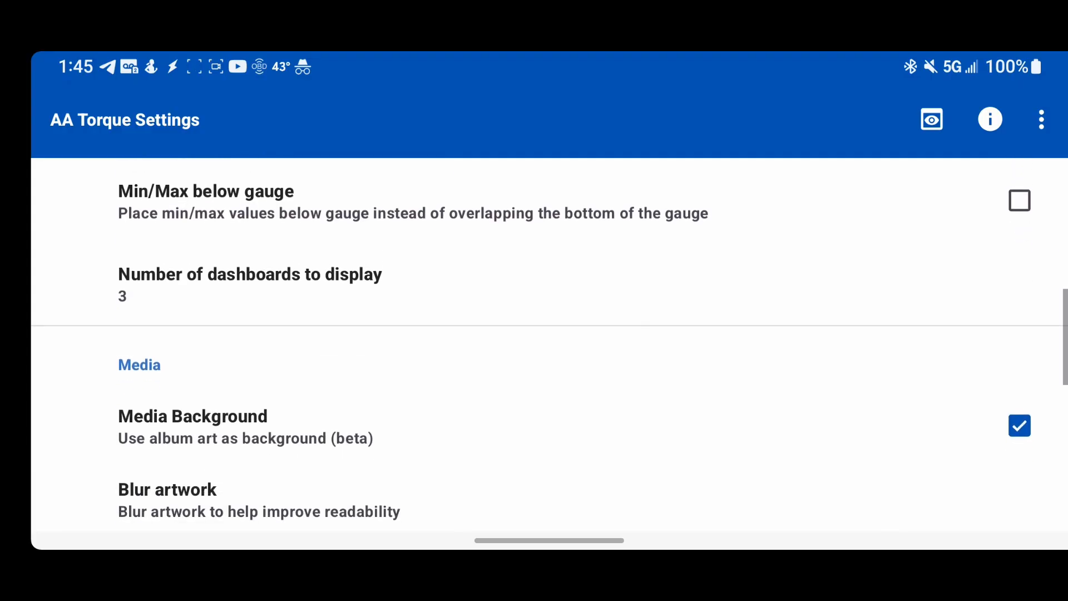
scroll("down", 3)
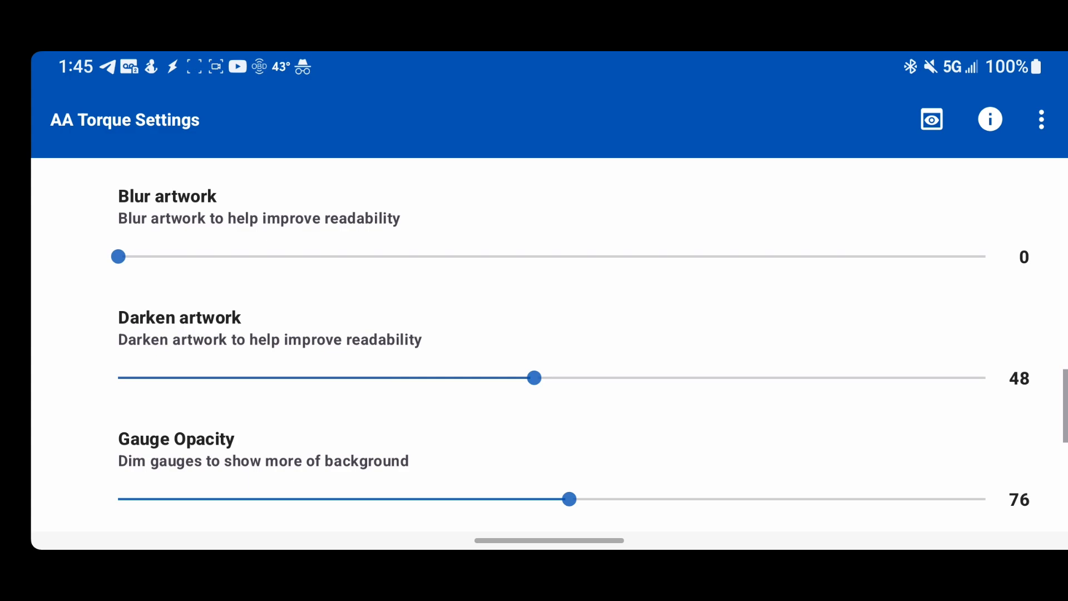
scroll("up", 3)
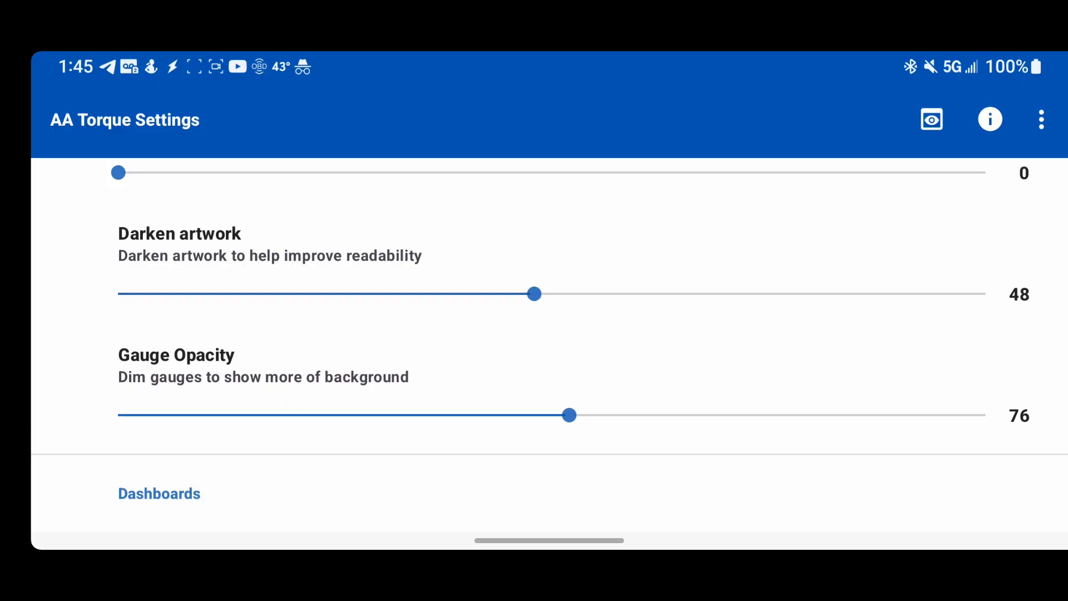
scroll("down", 3)
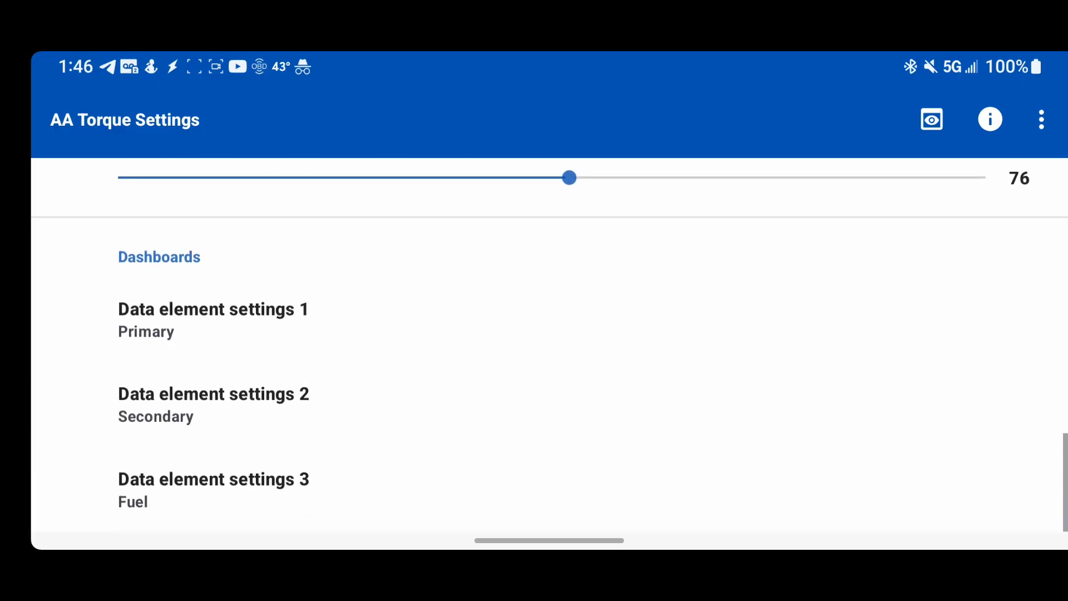
scroll("up", 3)
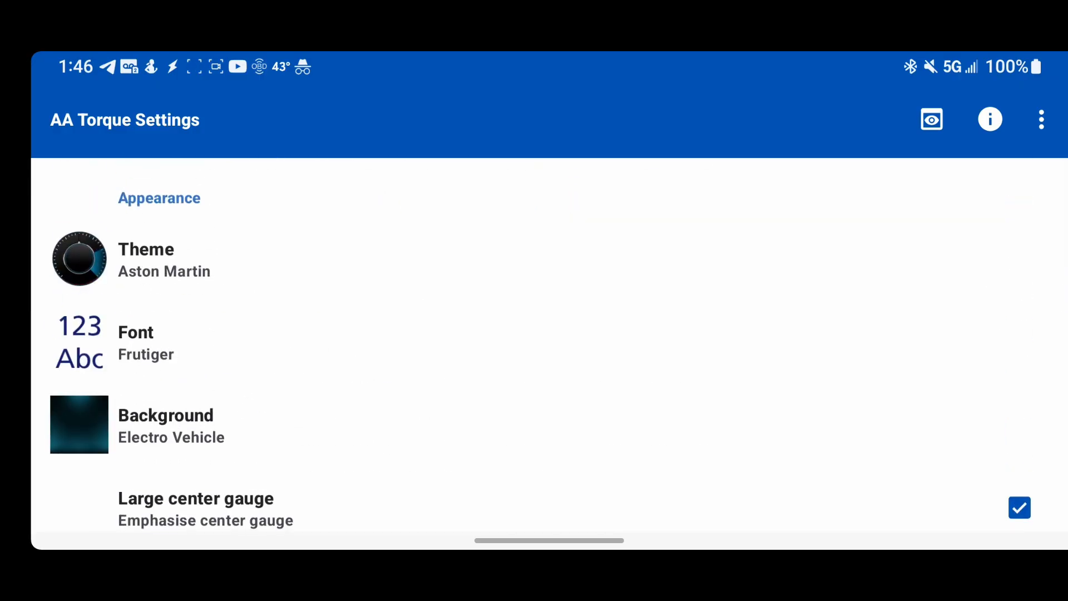